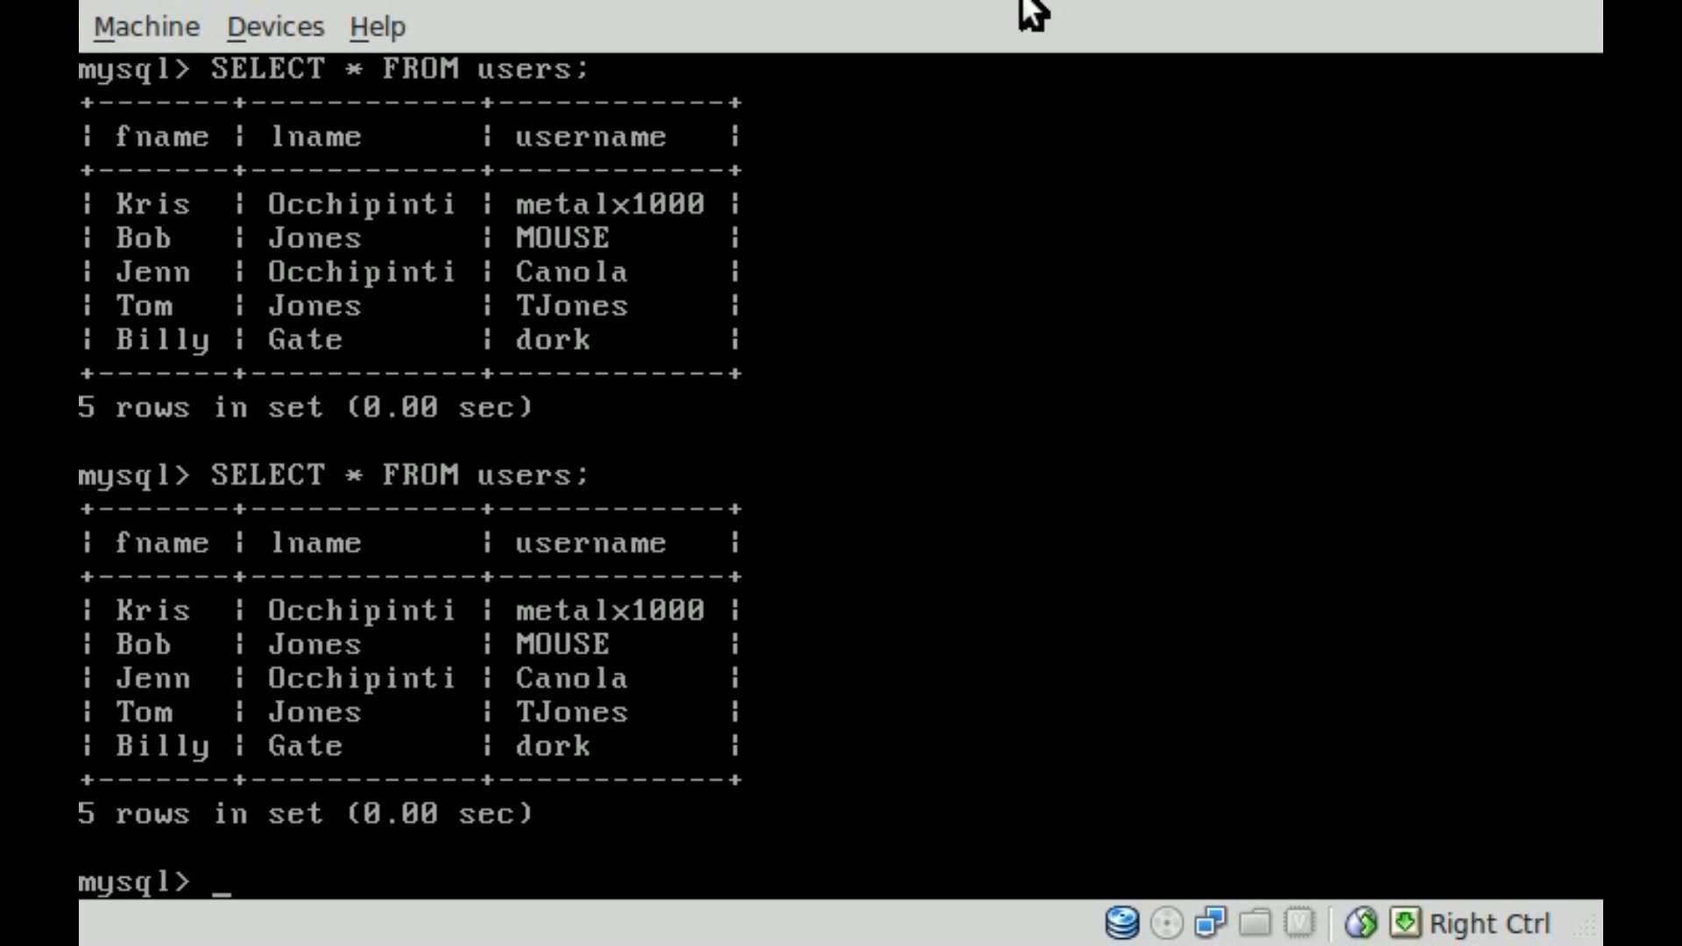
- Query all rows from the users table with SELECT * FROM users, then recall it
{"action": "type", "text": "SELECT * FROM users;"}
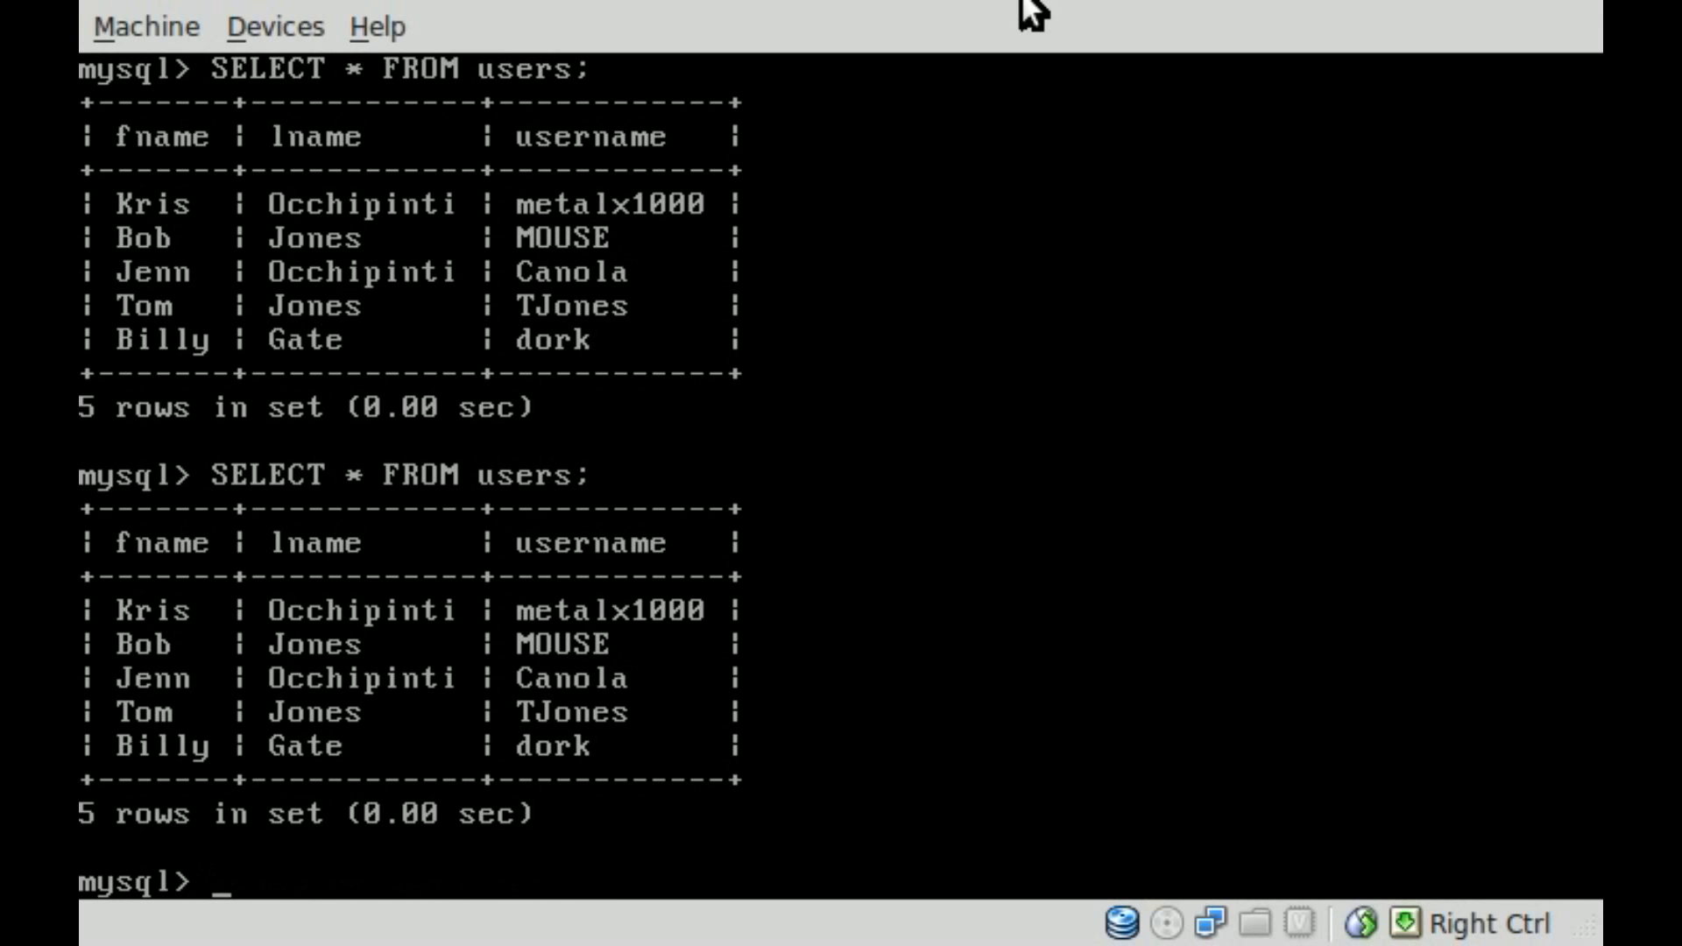
{"action": "type", "text": "SELECT * FROM users;"}
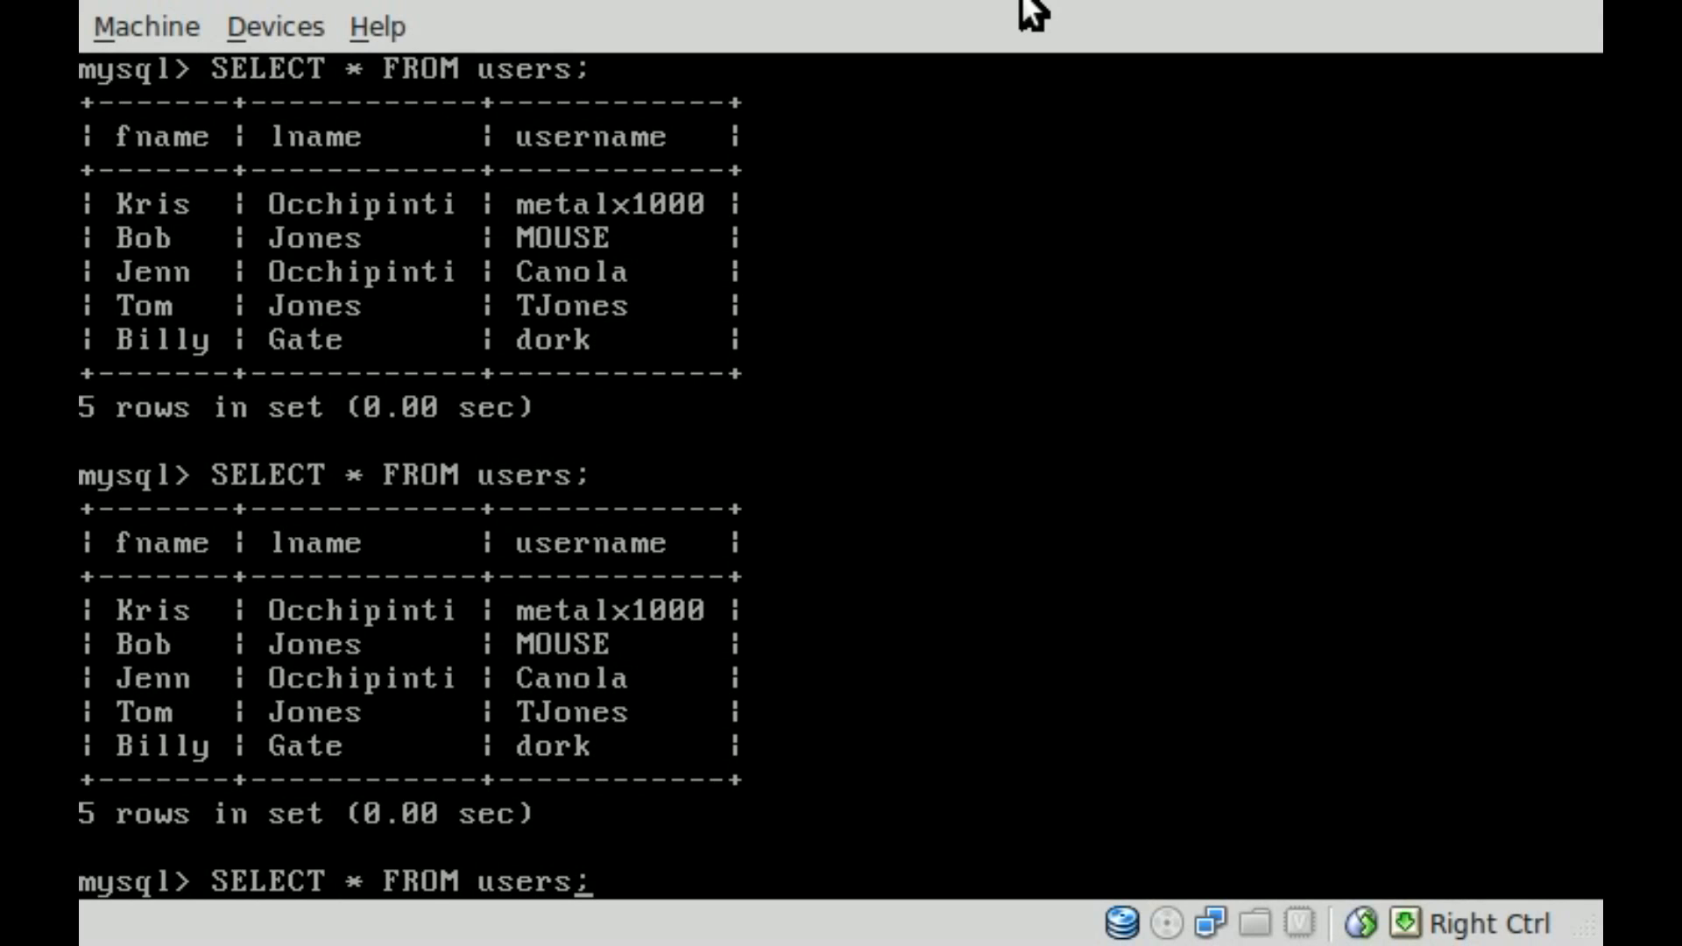
- Filter the users query with WHERE lname="Jones", returning Bob and Tom
{"action": "type", "text": "W"}
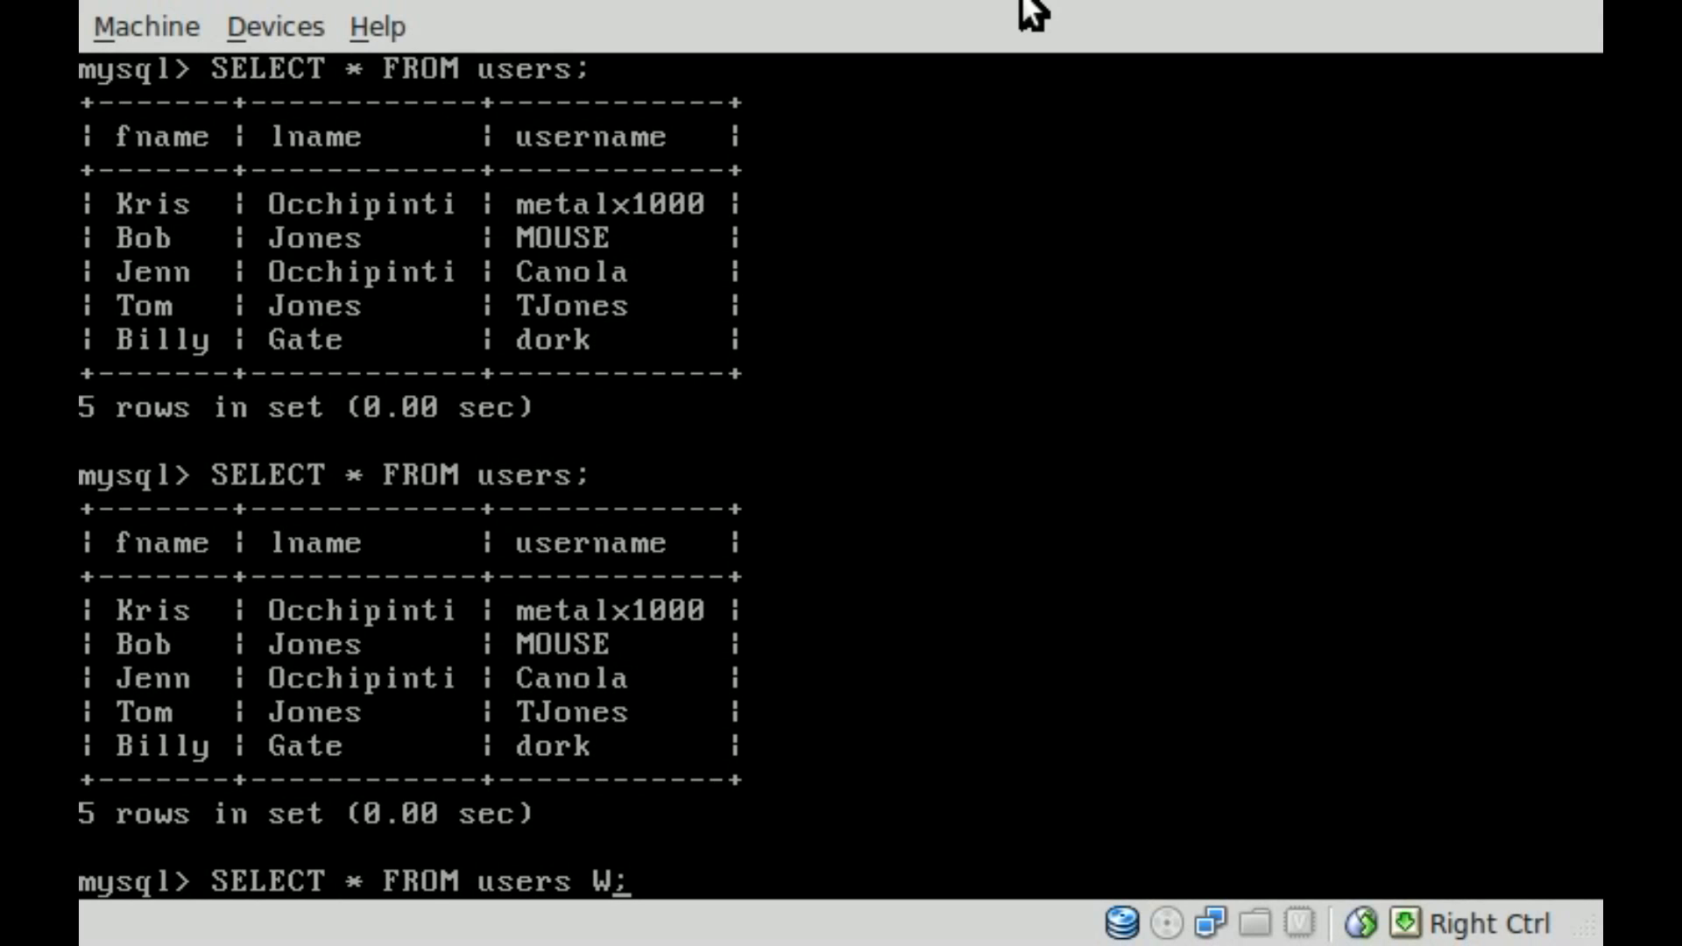
{"action": "type", "text": "HERE"}
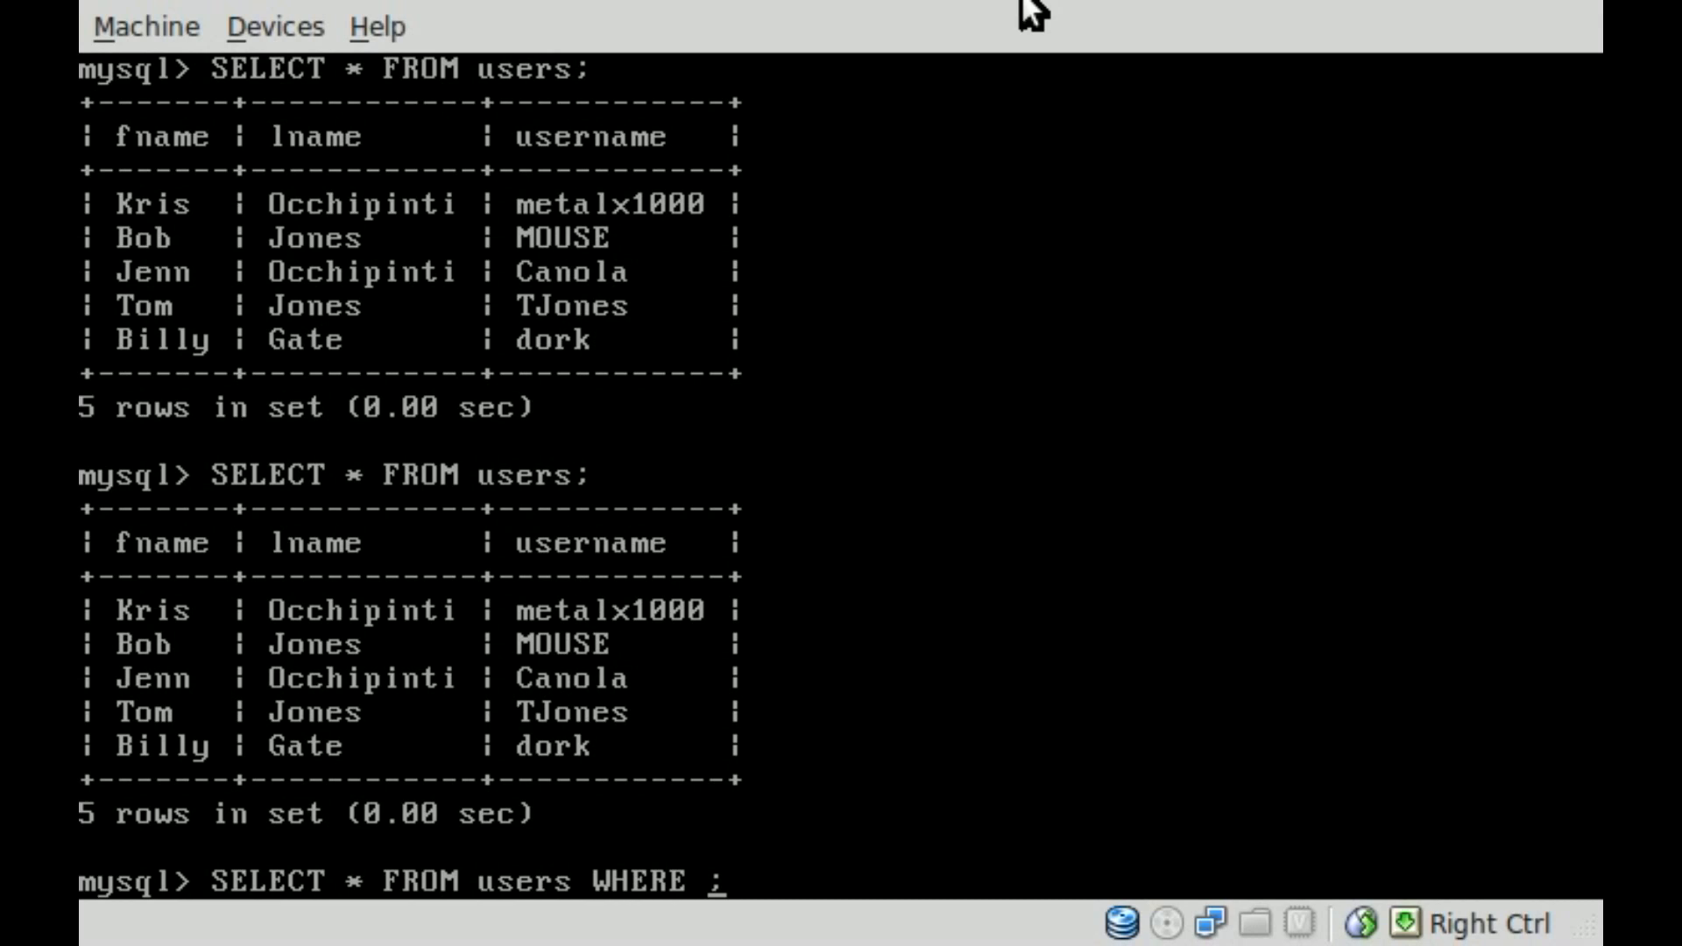
{"action": "type", "text": "fname"}
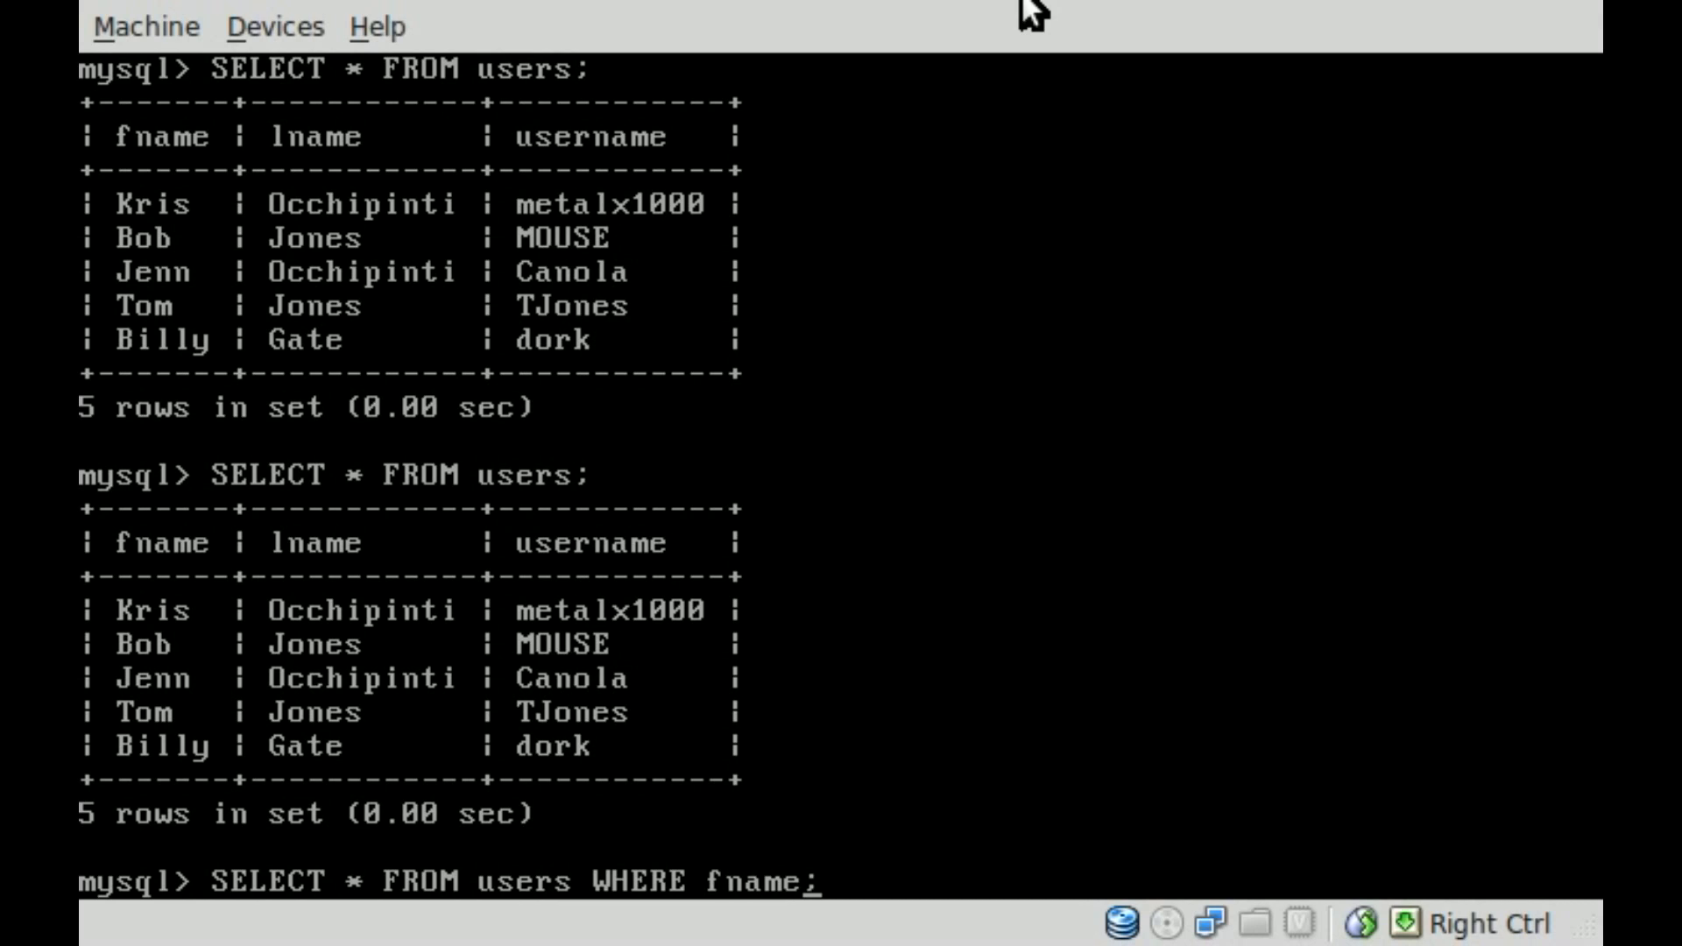
{"action": "type", "text": "=\""}
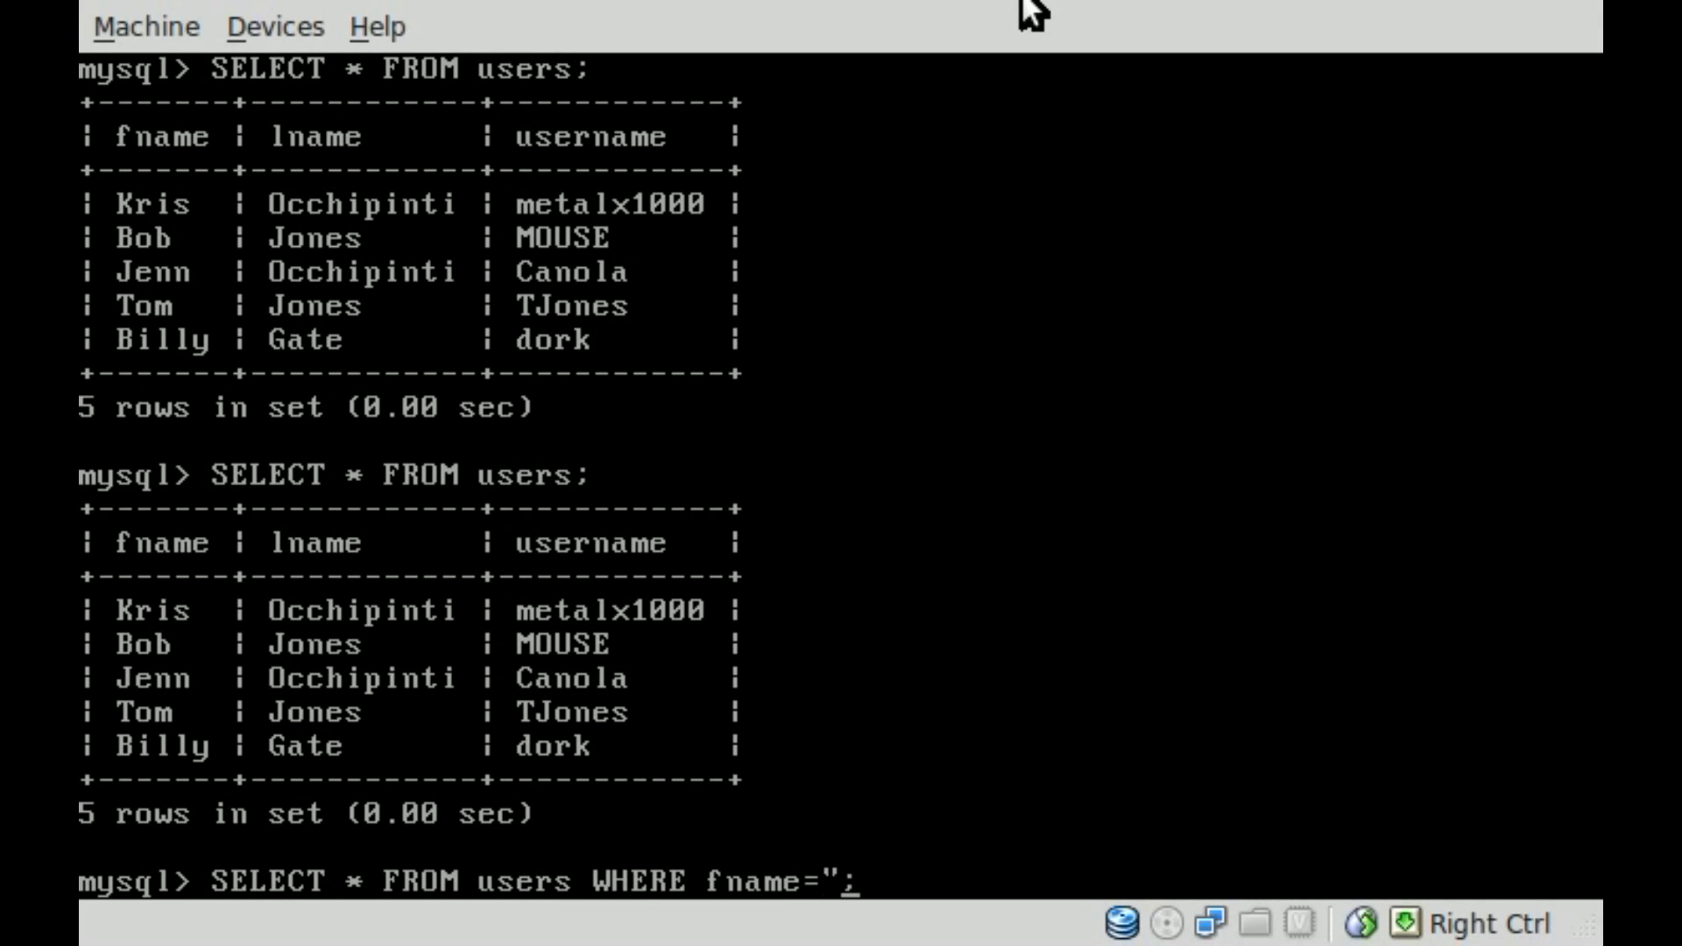
{"action": "type", "text": "Jones"}
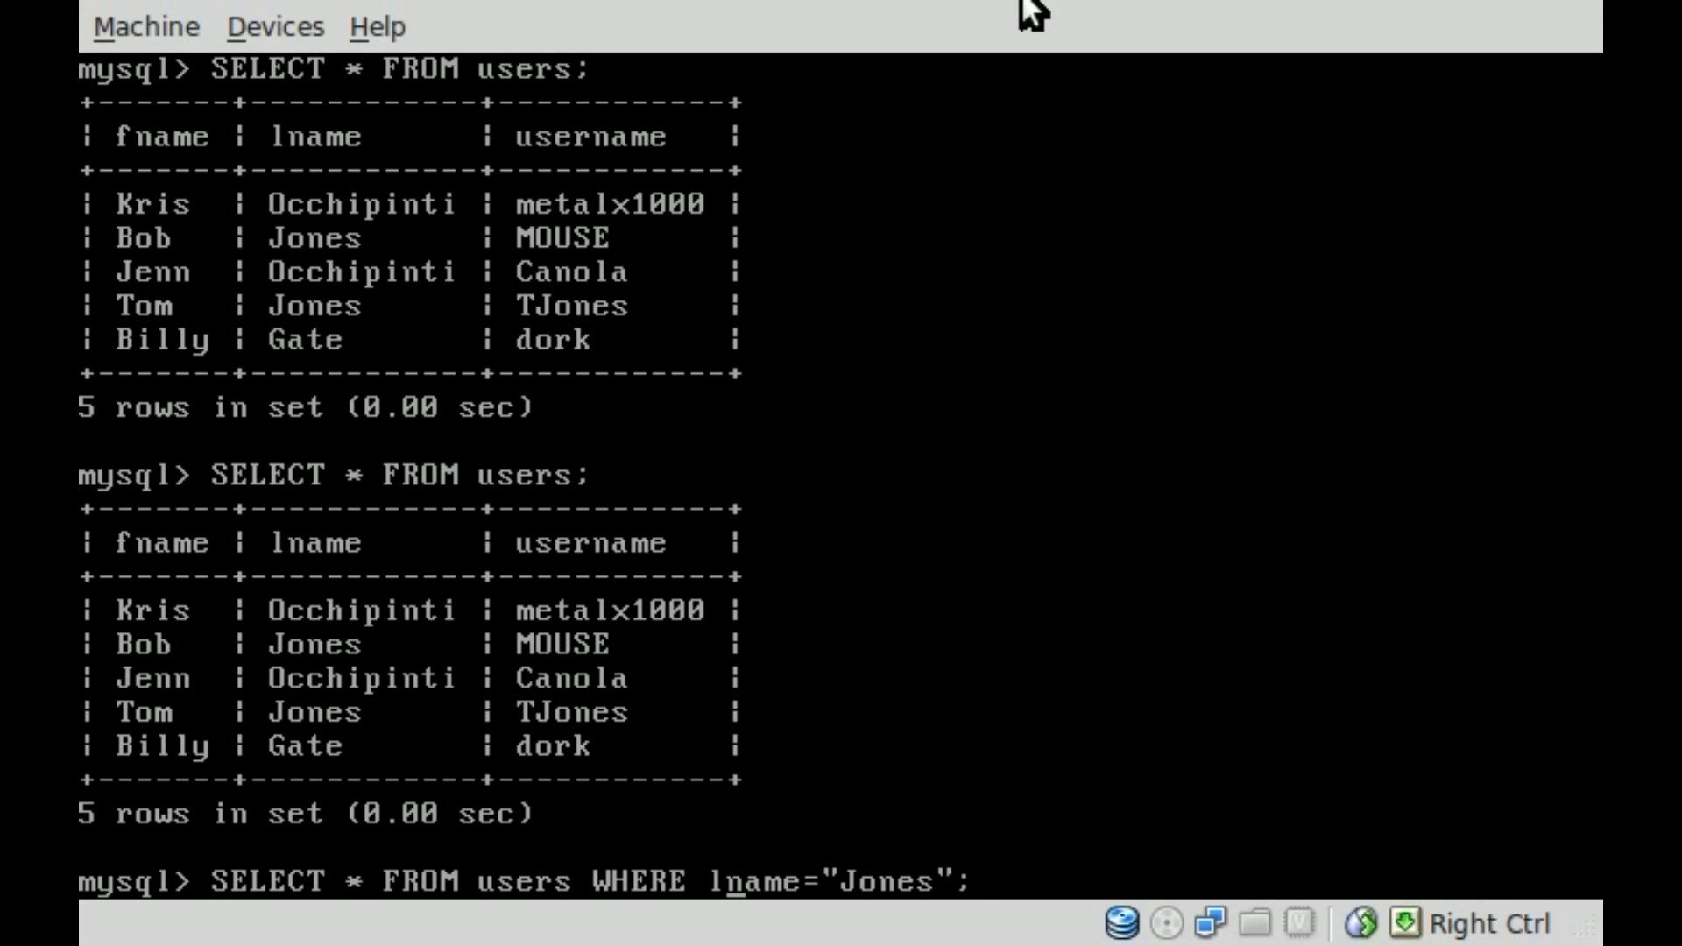
{"action": "key", "text": "Return"}
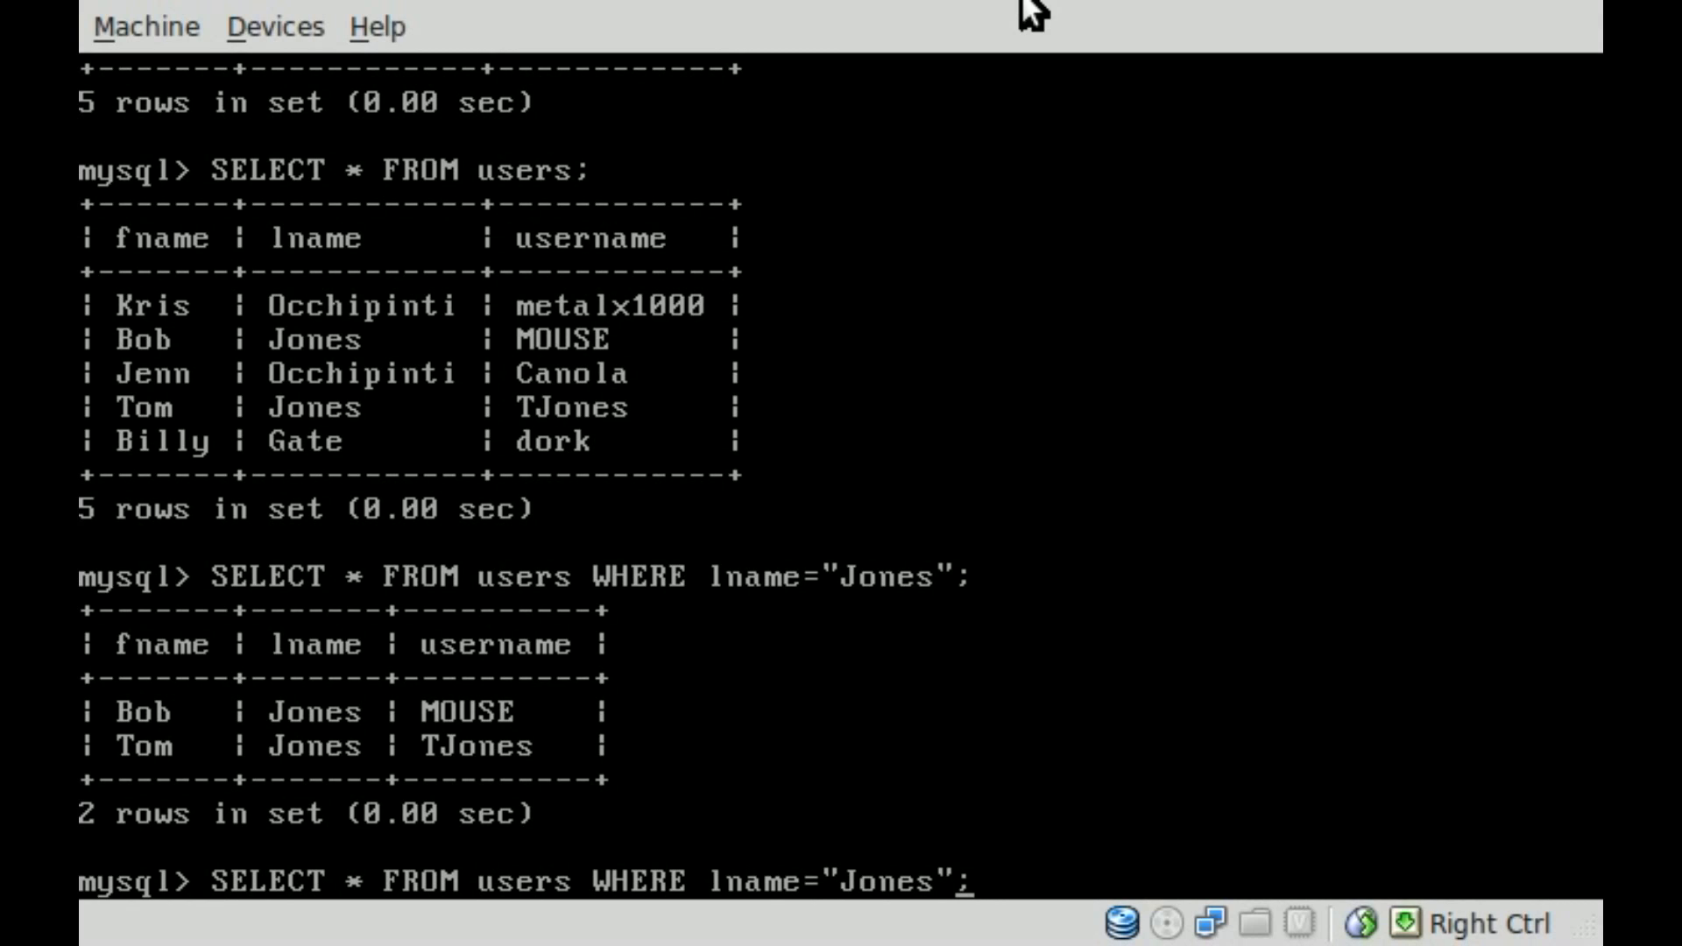
- Add AND fname="Bob" to the Jones query so only one row is returned
{"action": "type", "text": "AND"}
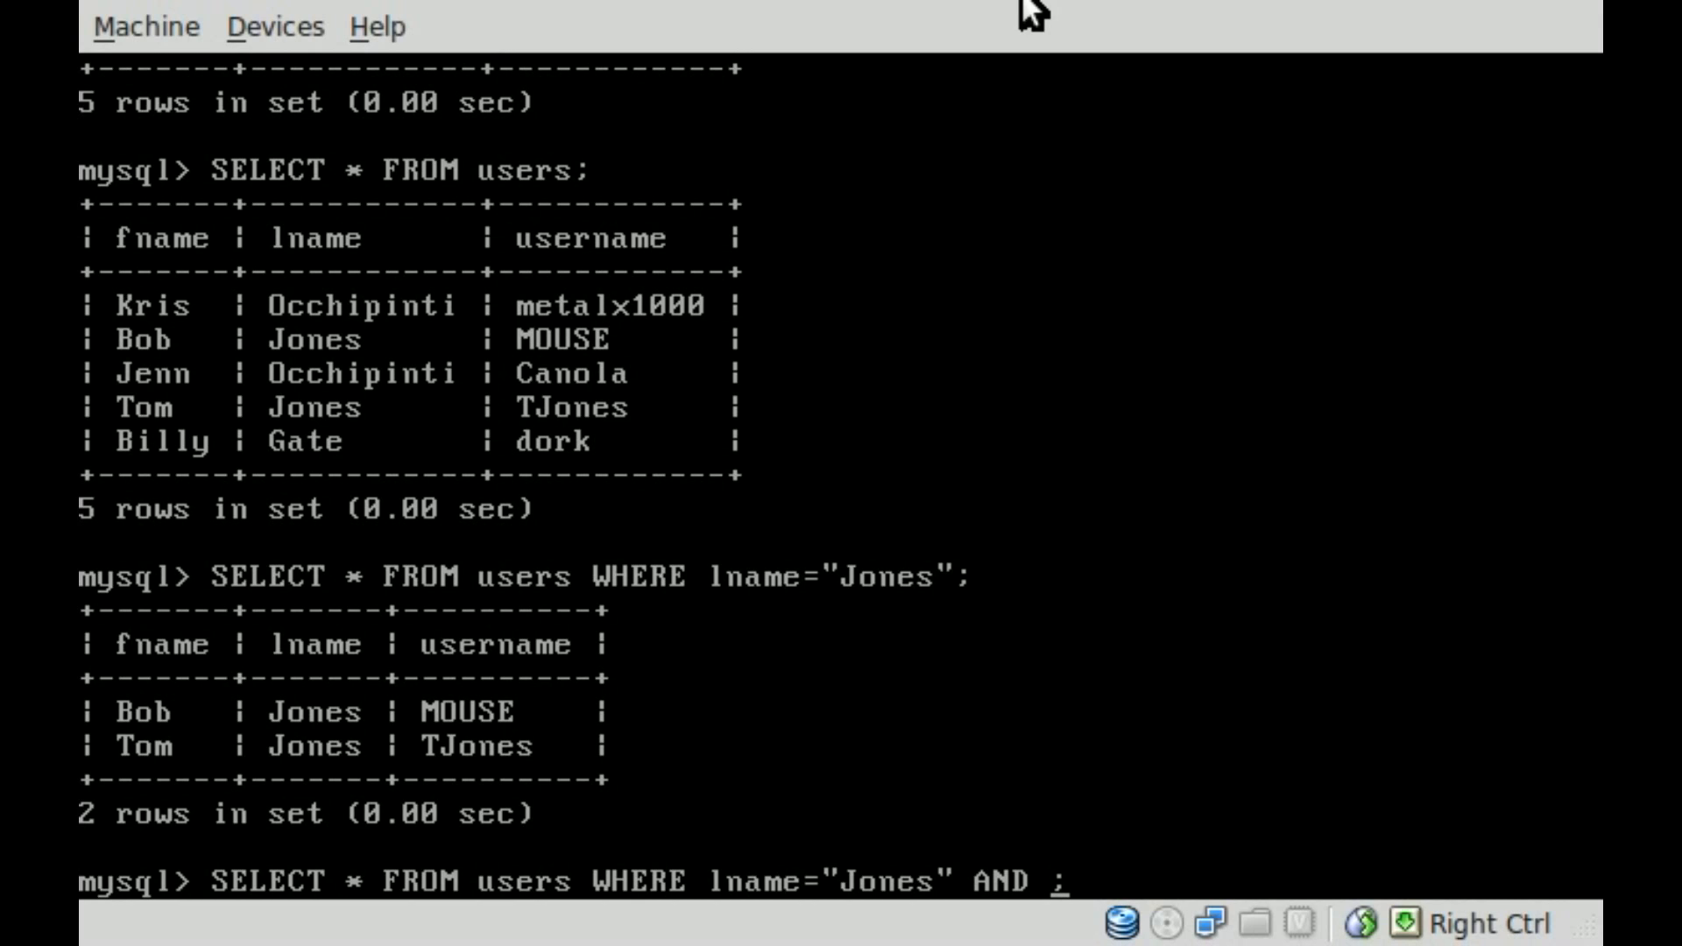
{"action": "type", "text": "fname"}
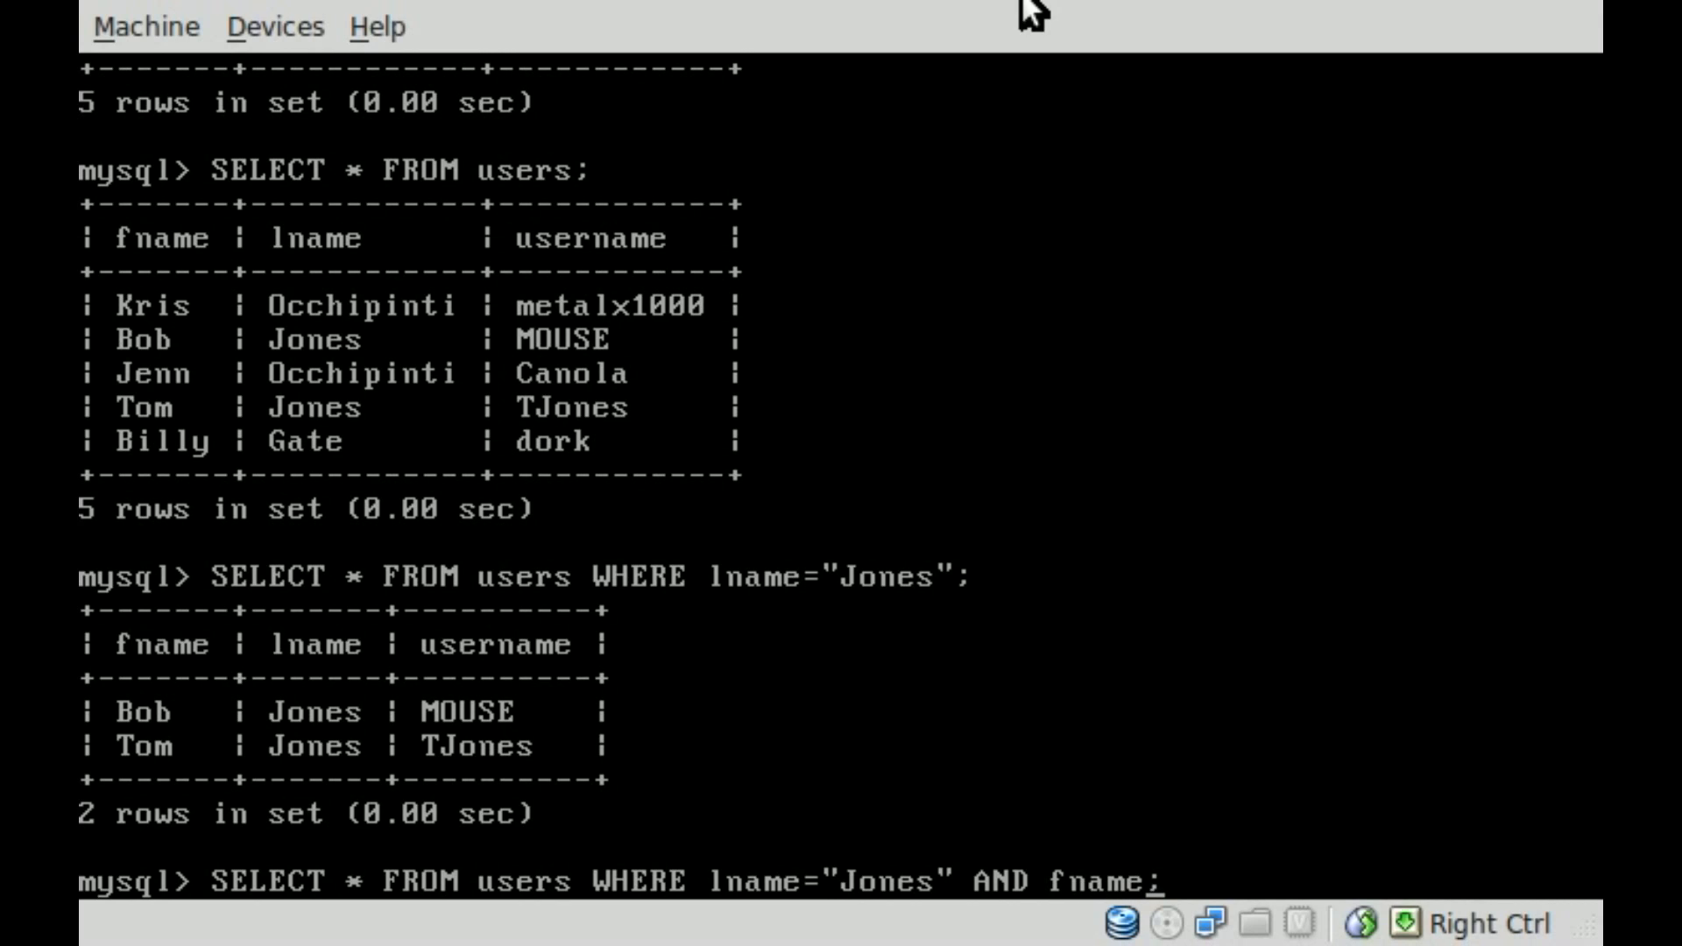
{"action": "type", "text": "\""}
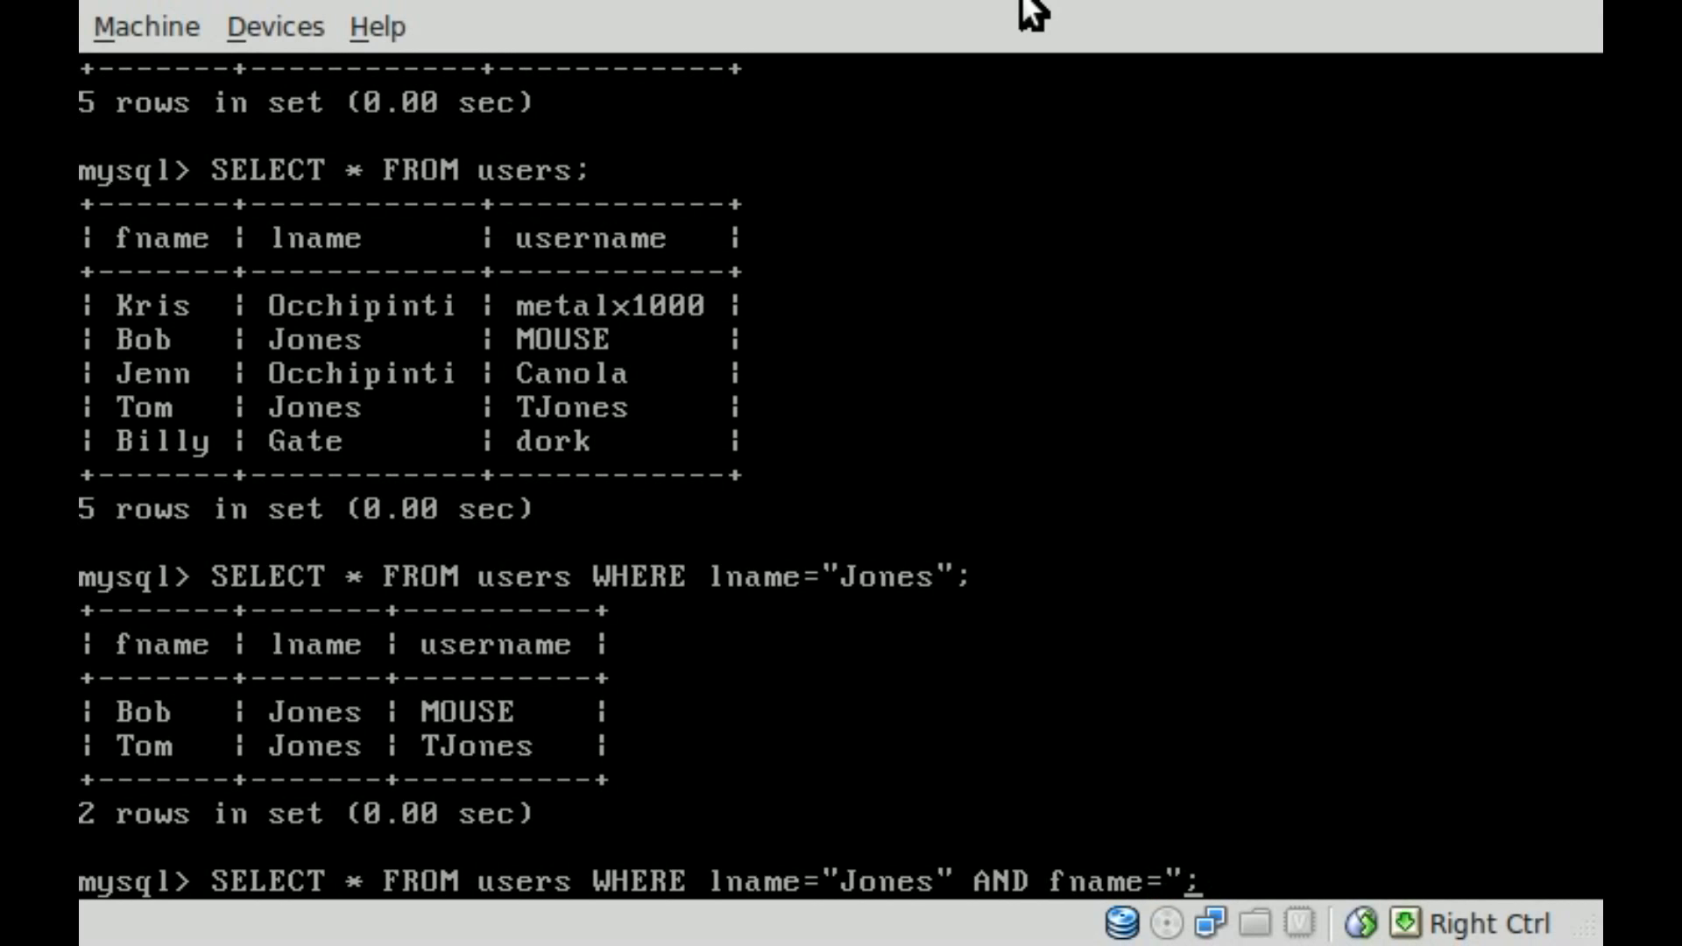
{"action": "type", "text": "Bob'"}
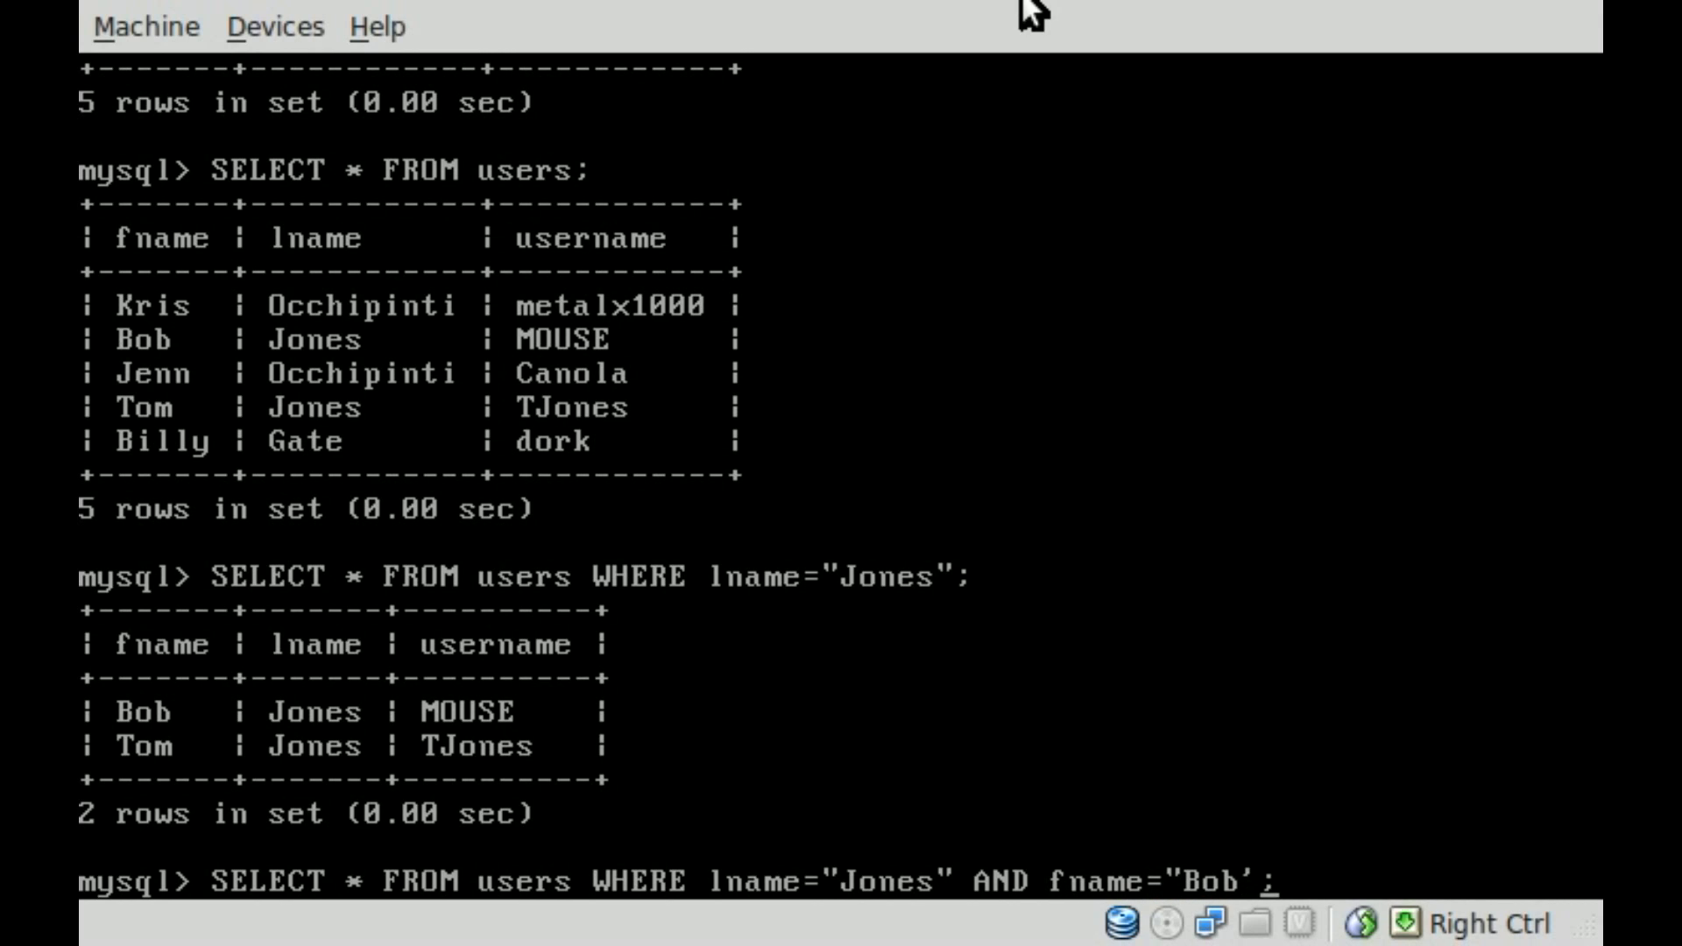
{"action": "key", "text": "Return"}
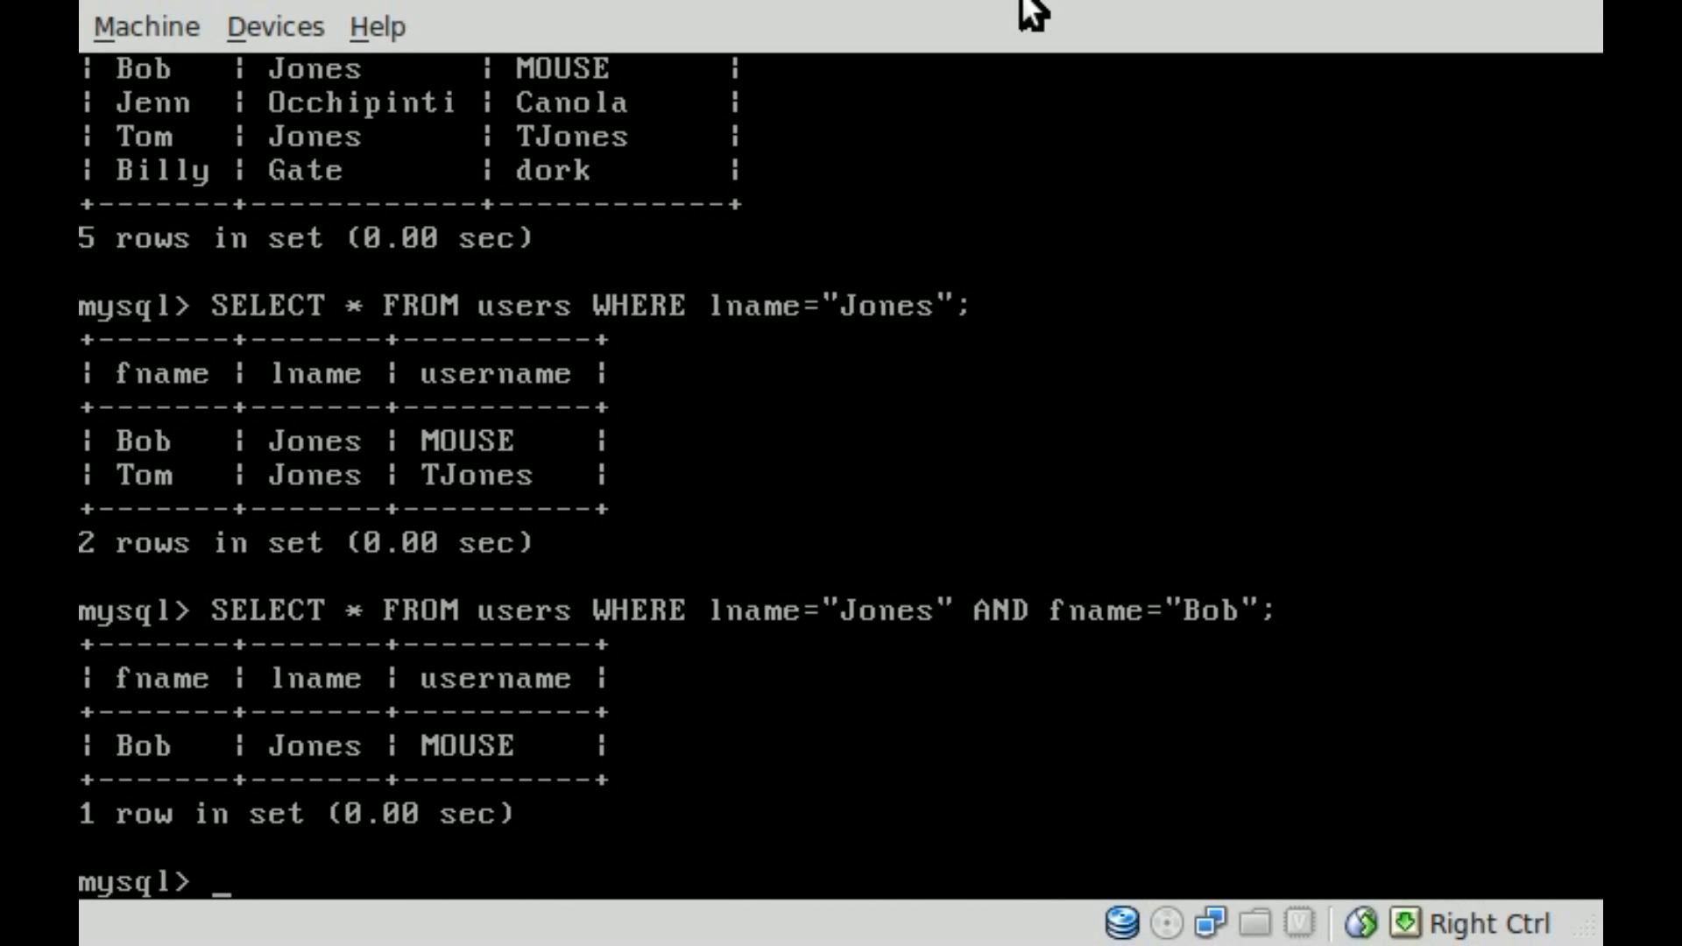
{"action": "type", "text": "SELECT * FROM users WHERE lname=\"Jones\" AND fname=\"Bob"}
{"action": "type", "text": "SELECT * FROM users WHERE lname=\"Occhpinti\";"}
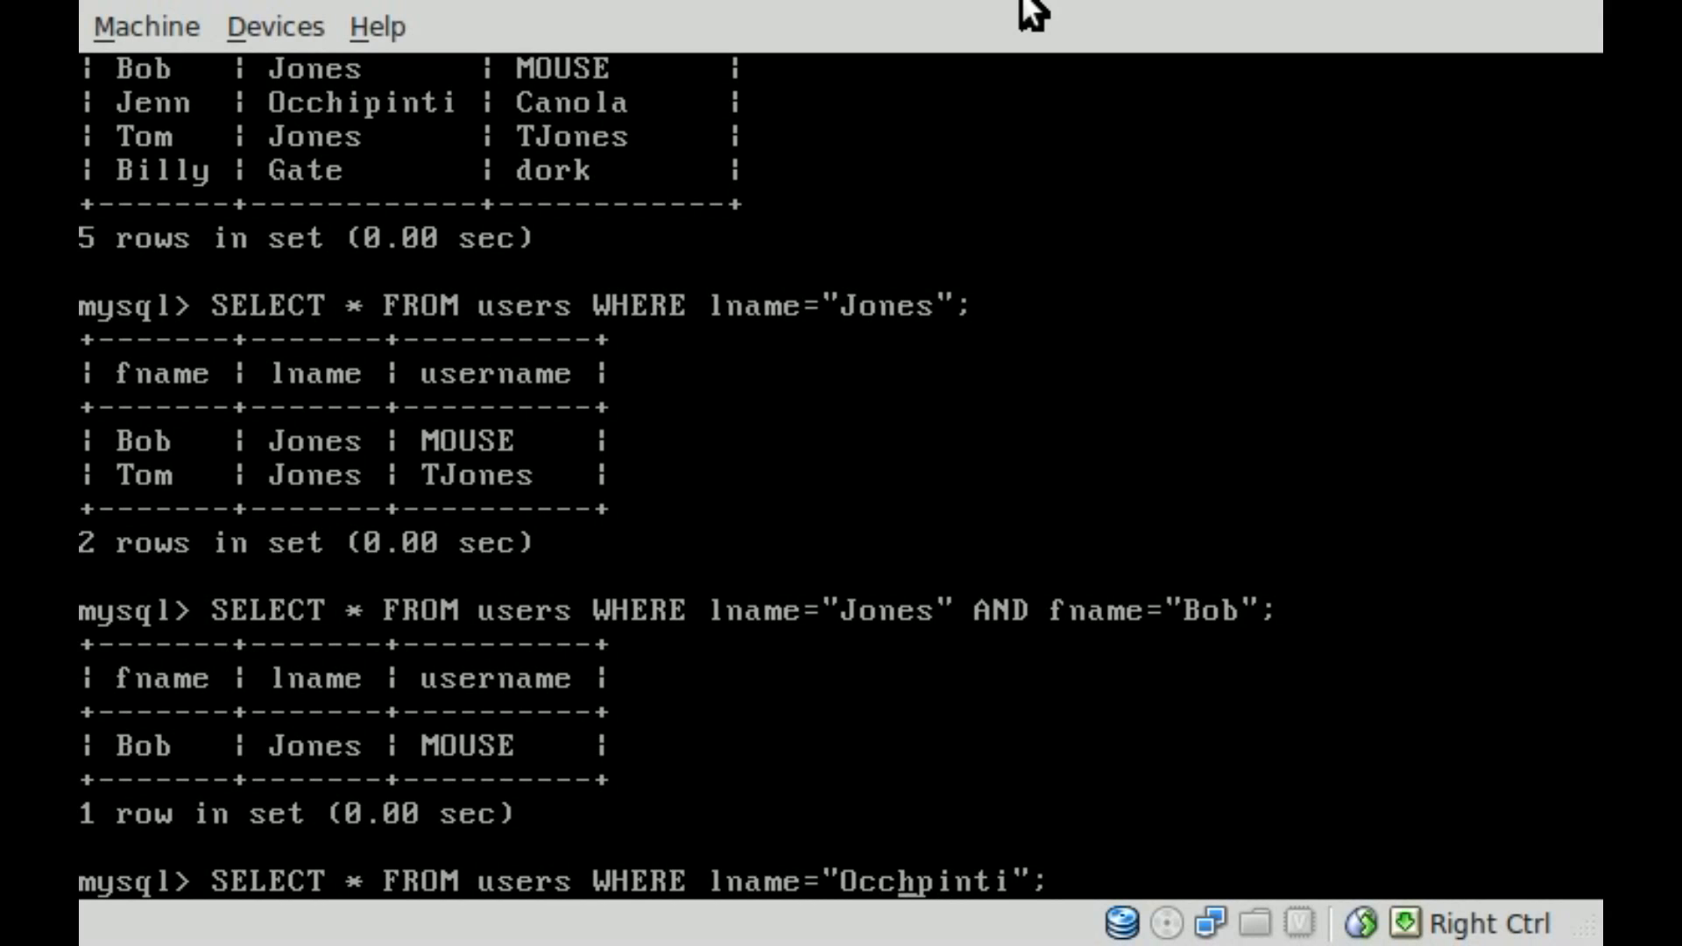
- List the two users with lname="Occhipinti"
{"action": "type", "text": "i"}
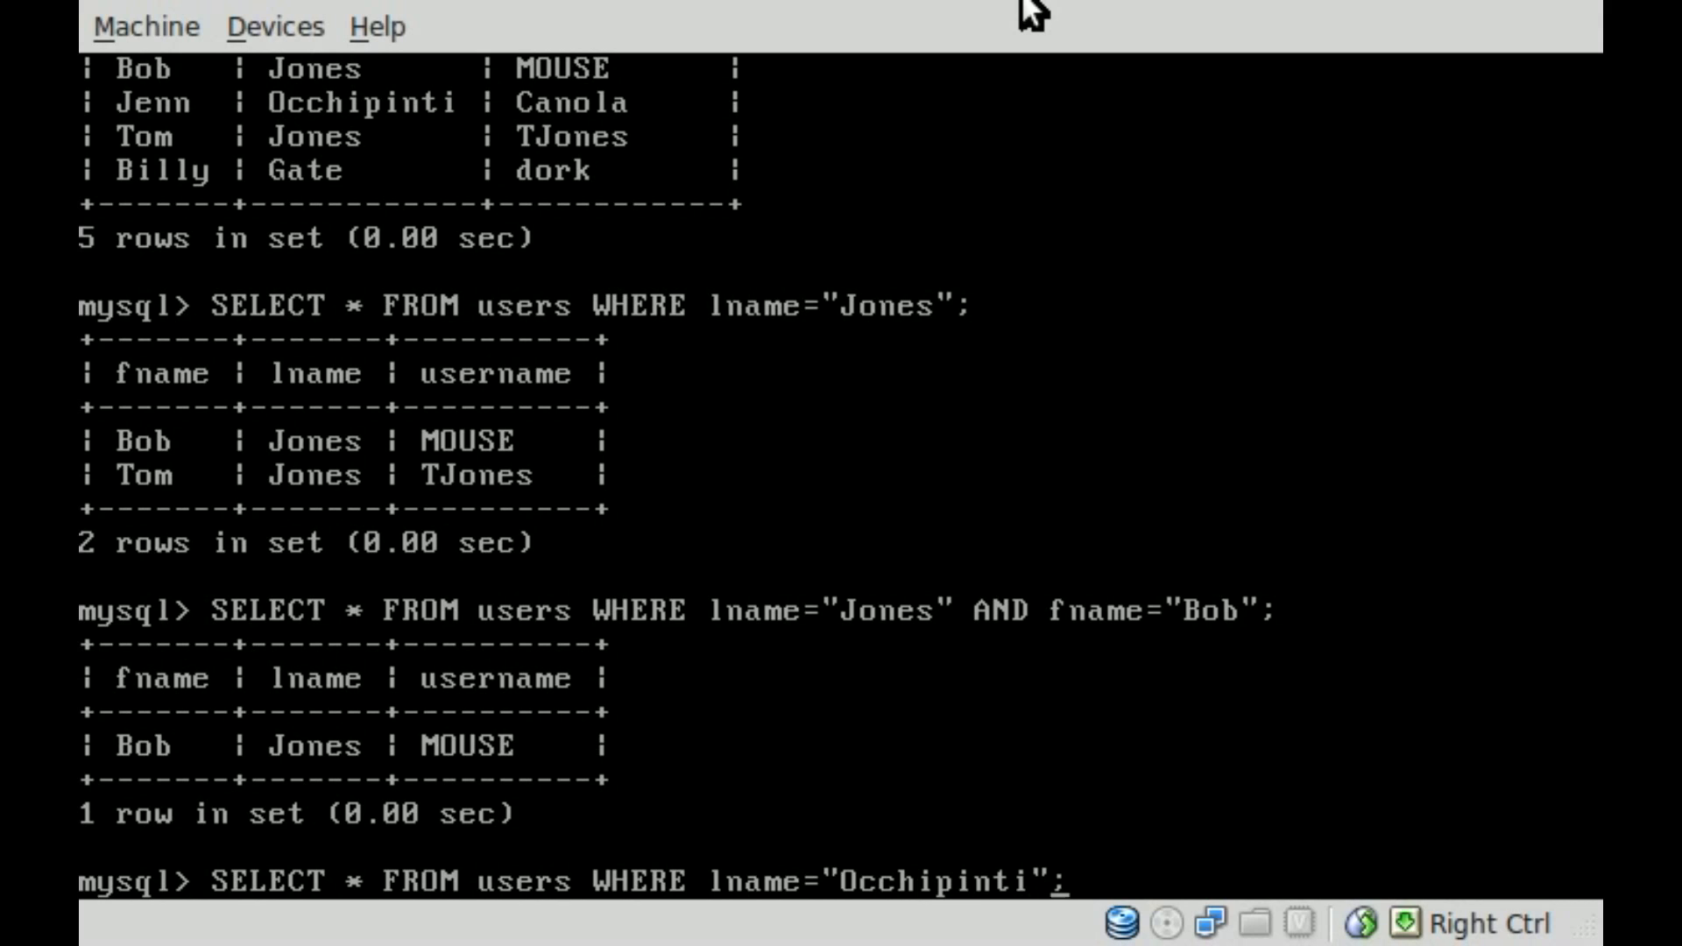
{"action": "key", "text": "Return"}
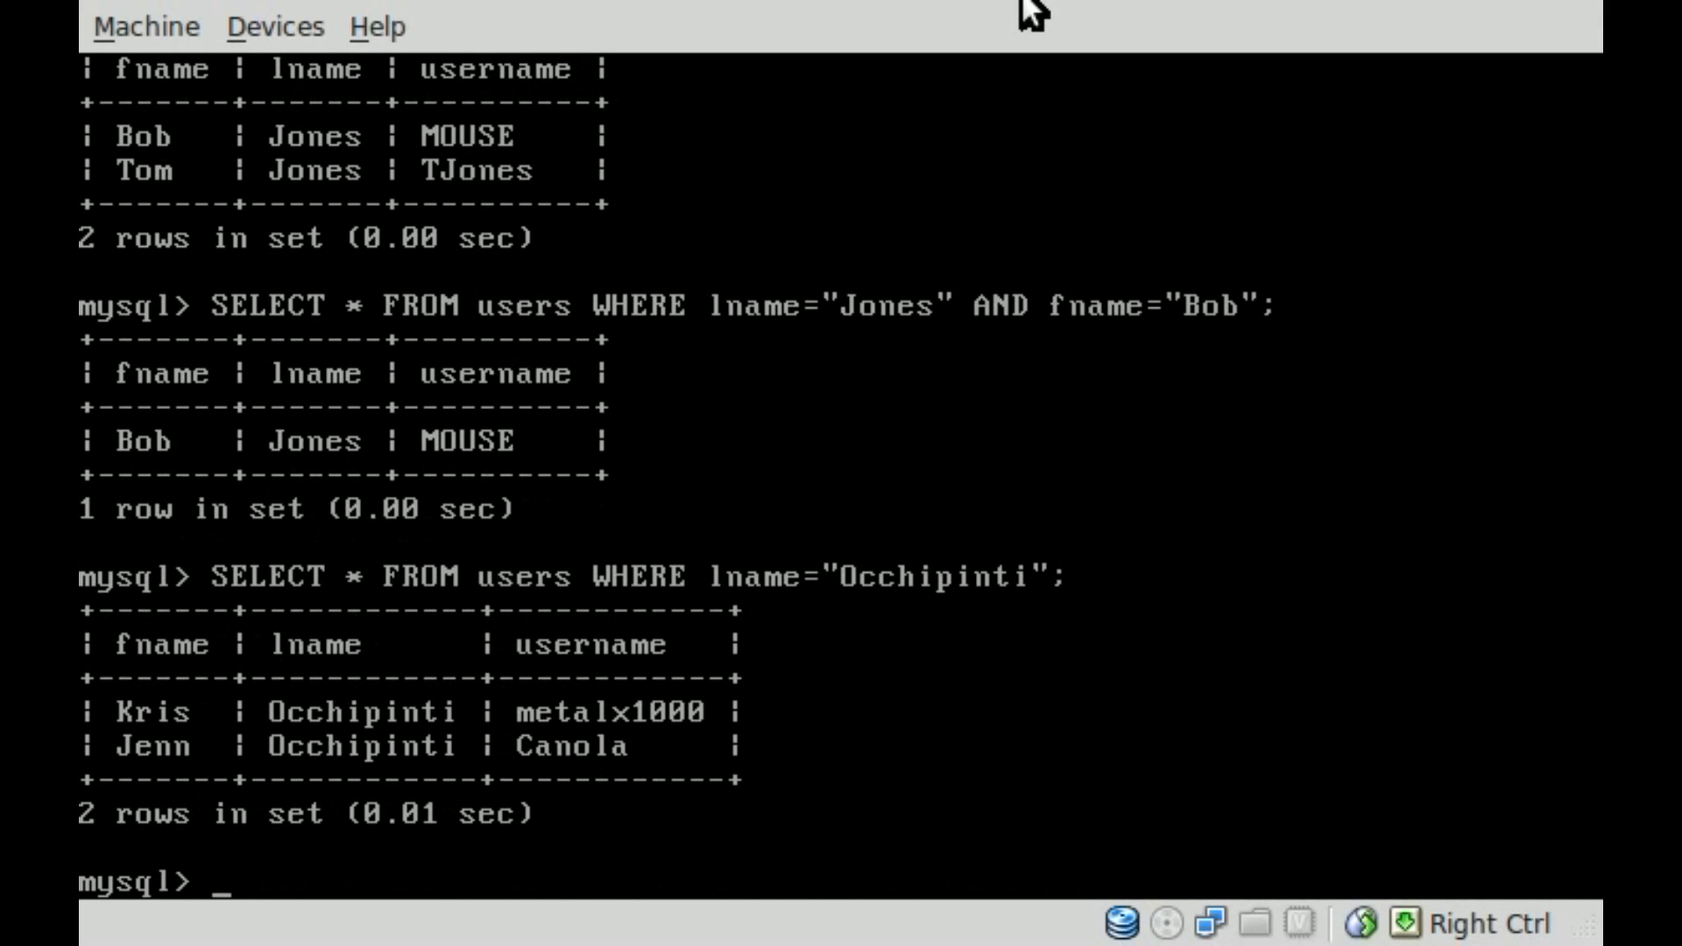
{"action": "type", "text": "SELECT * FROM users WHERE lname=\"Occhipinti\";"}
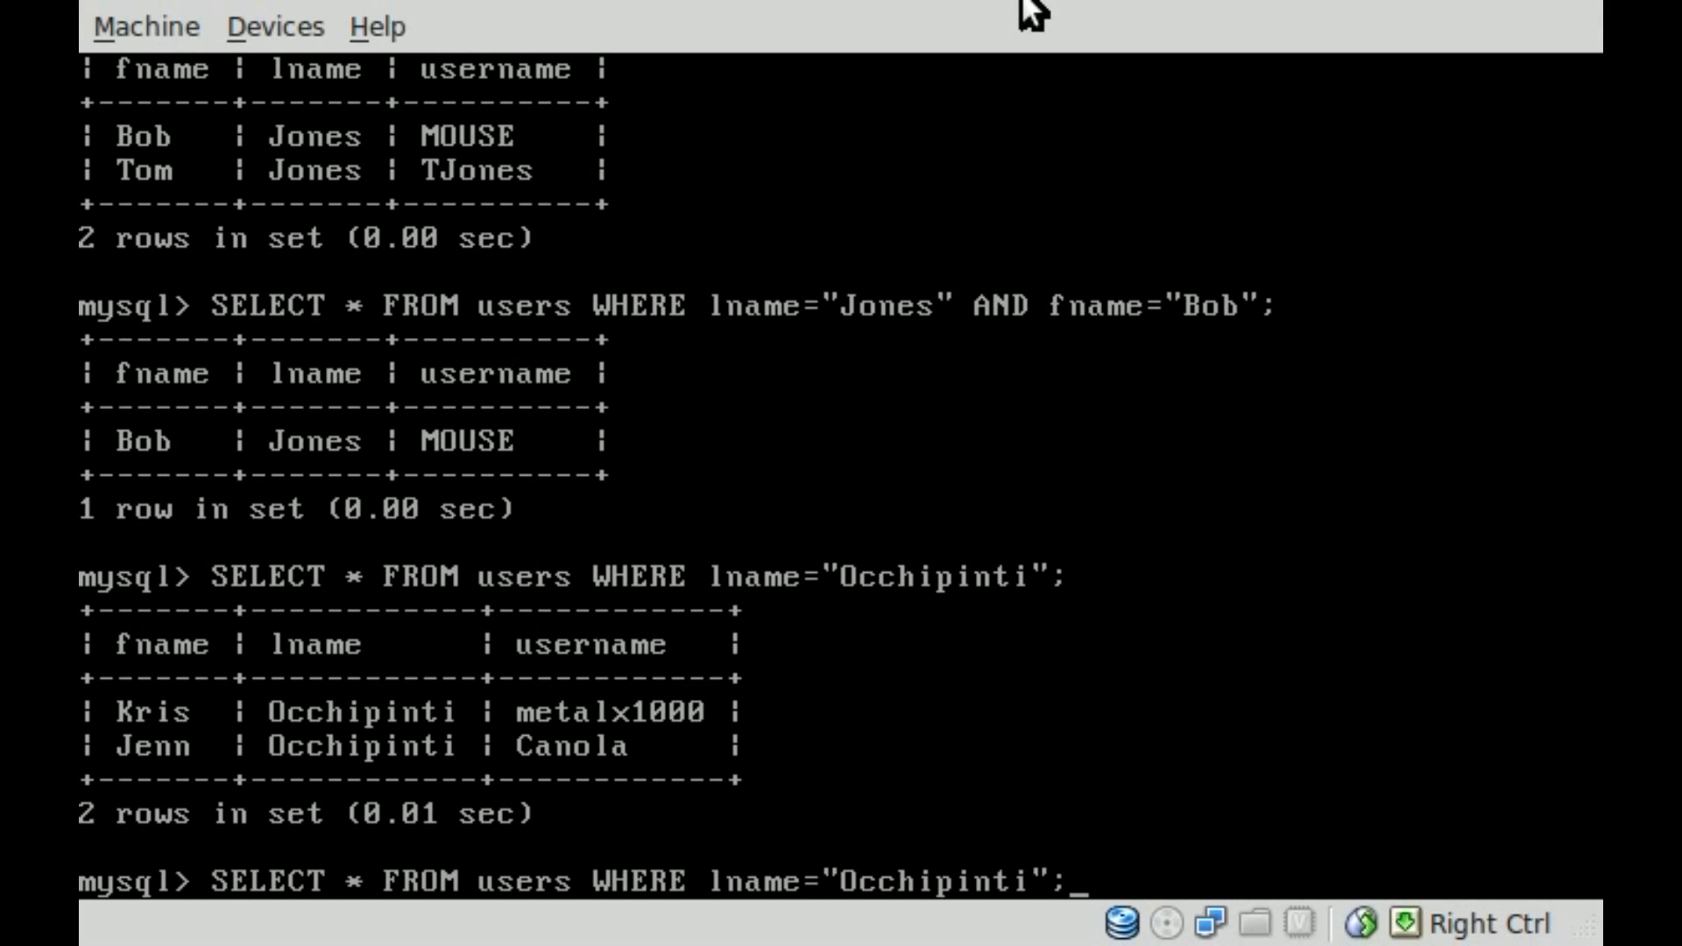
{"action": "type", "text": ";"}
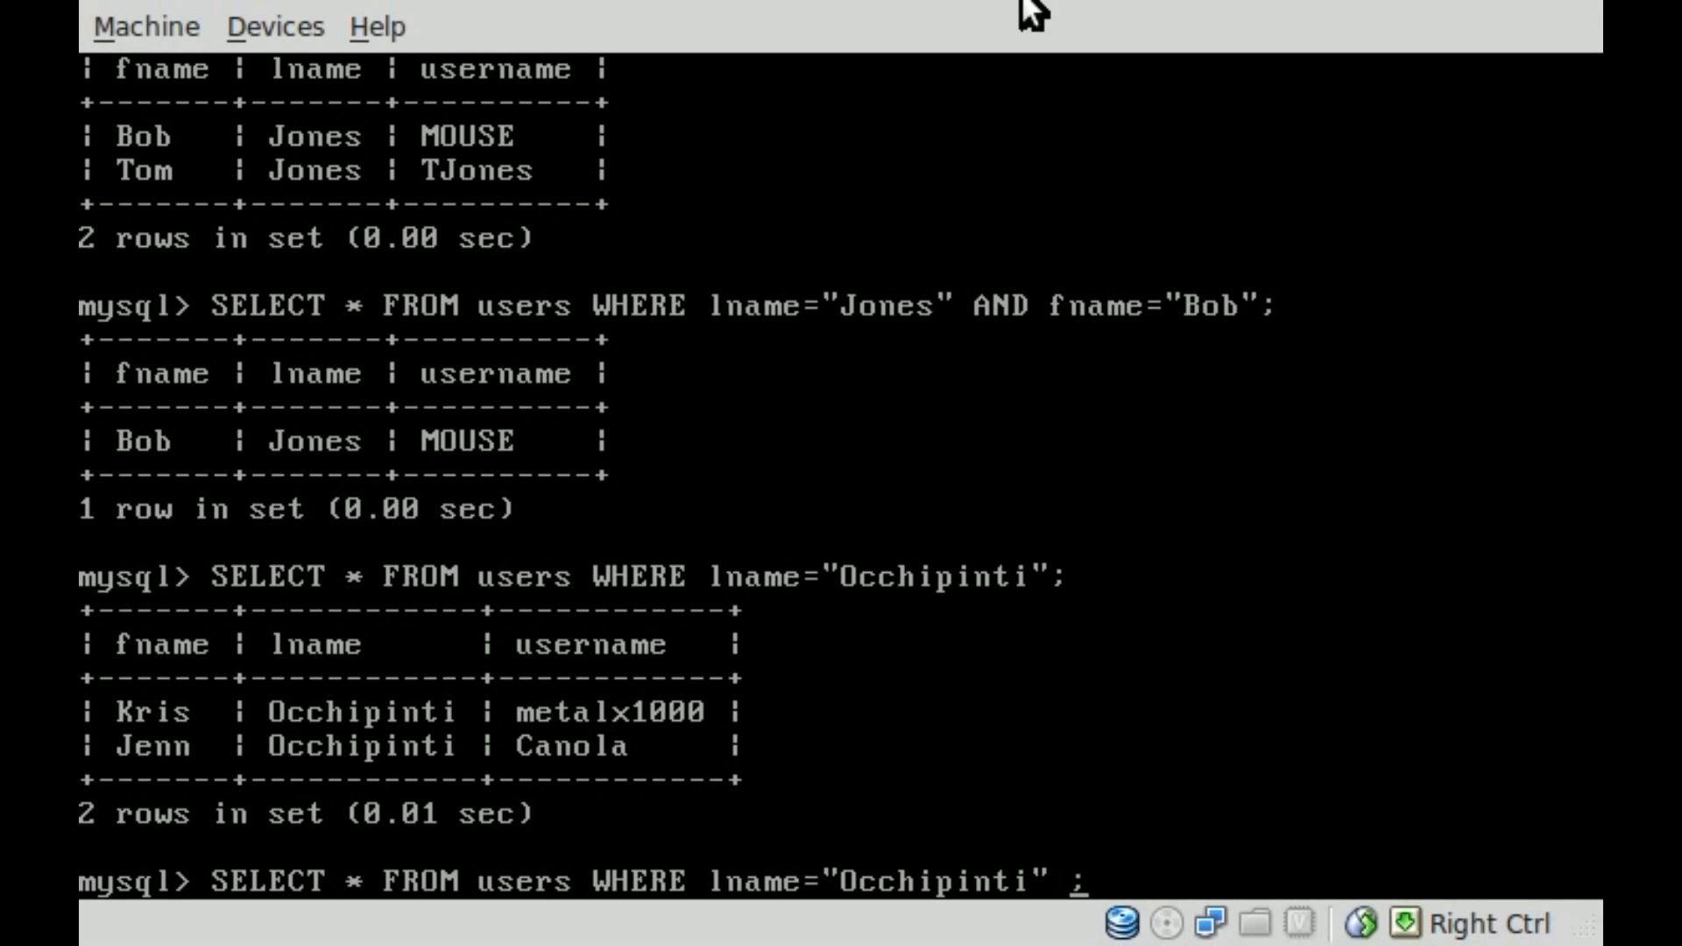
- Narrow the Occhipinti query with AND fname="Kris", then start a username metal filter
{"action": "type", "text": "AND f"}
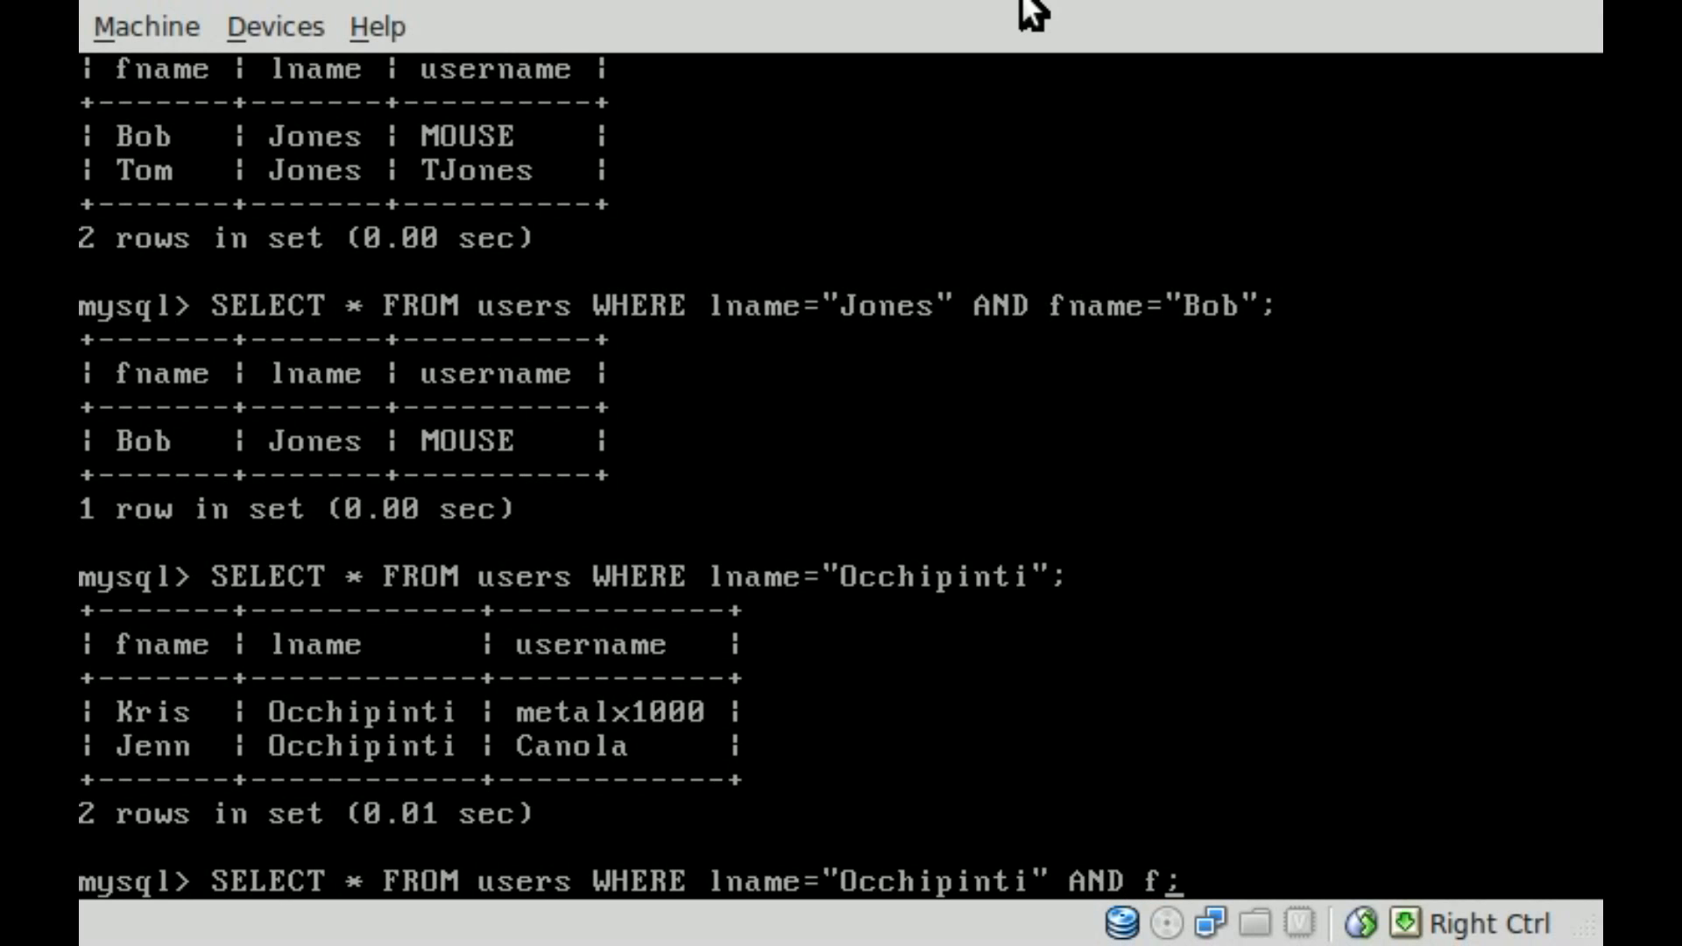
{"action": "type", "text": "name="}
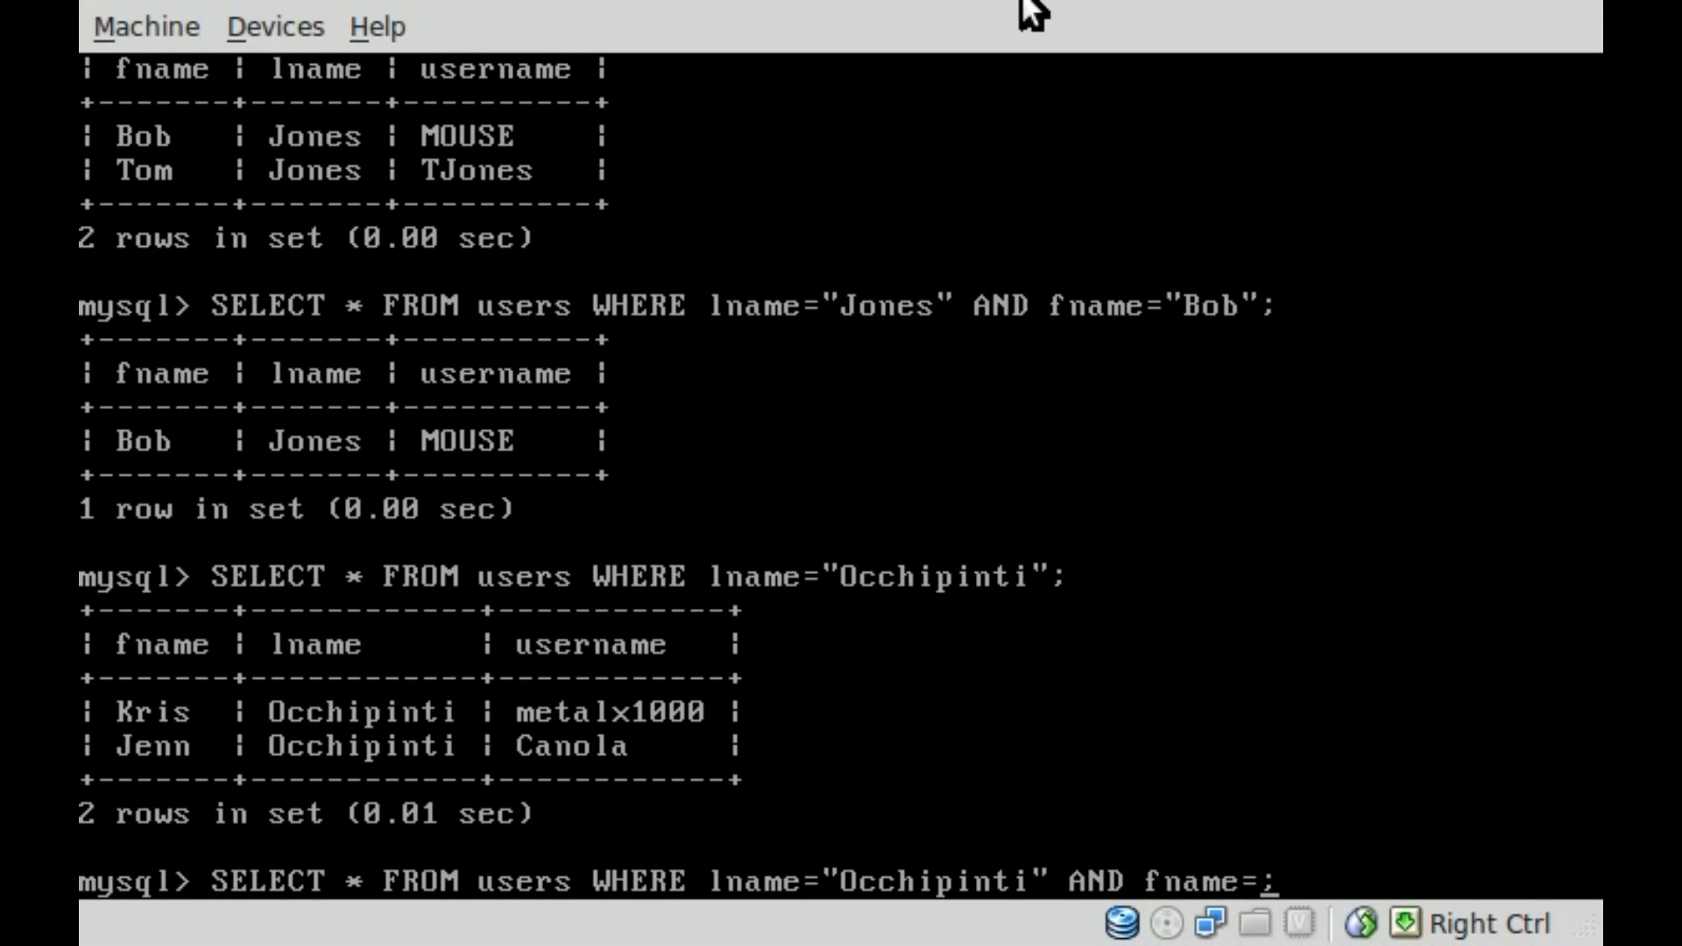
{"action": "type", "text": "\"Kris\""}
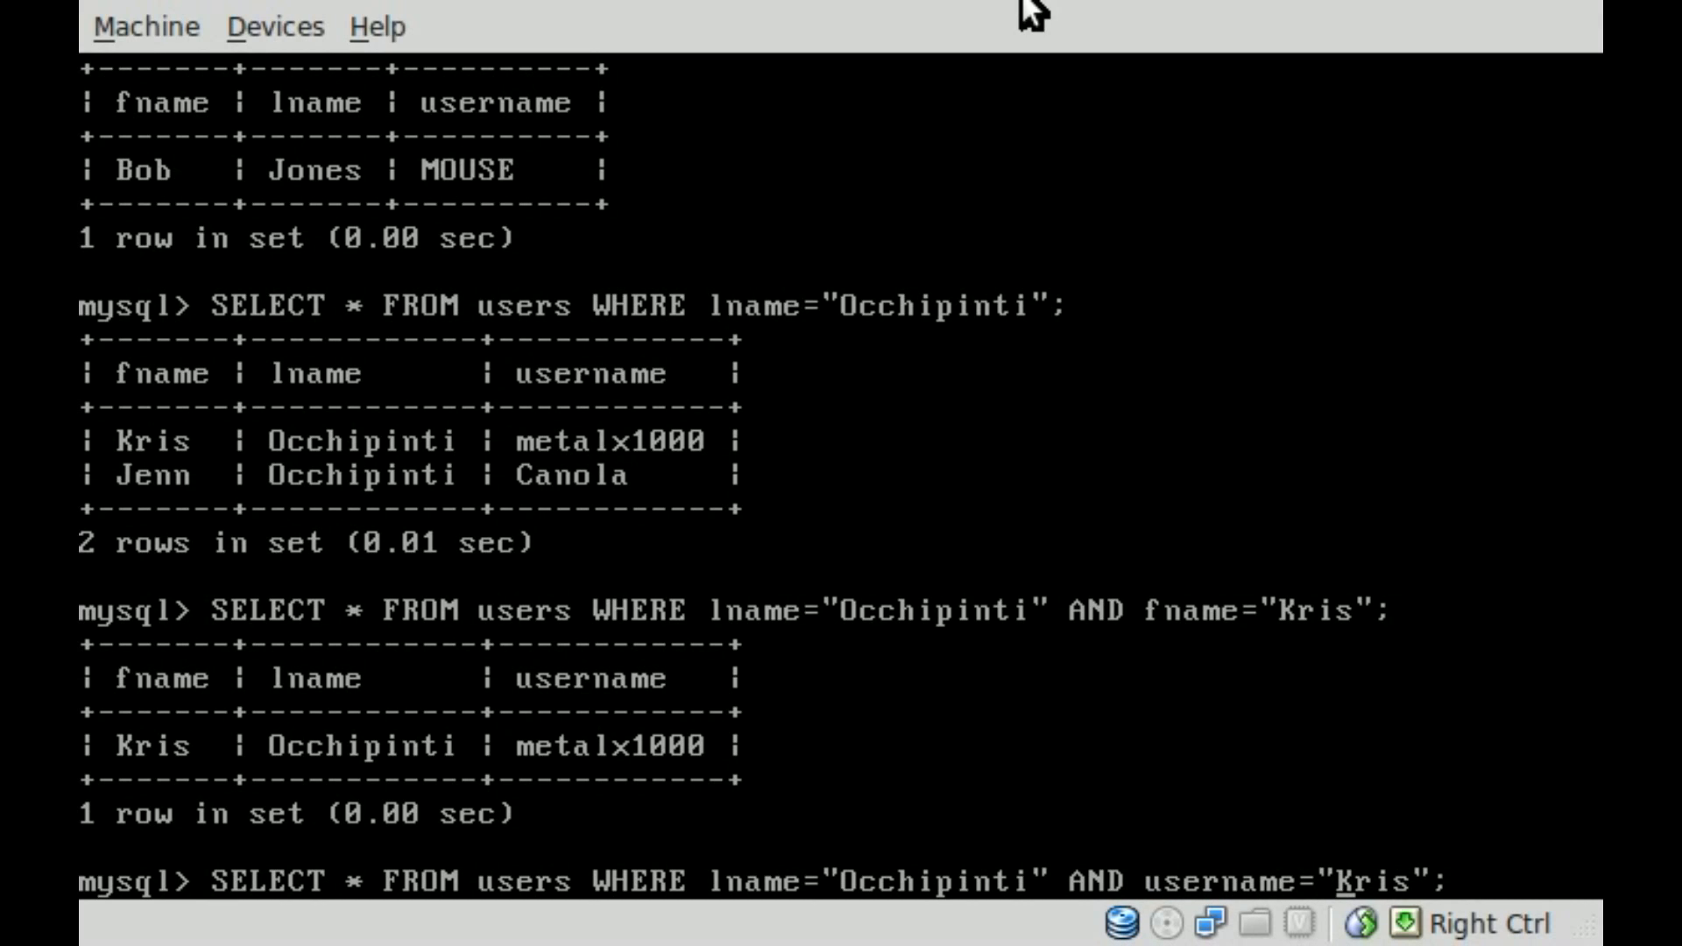
{"action": "type", "text": "metalx1000"}
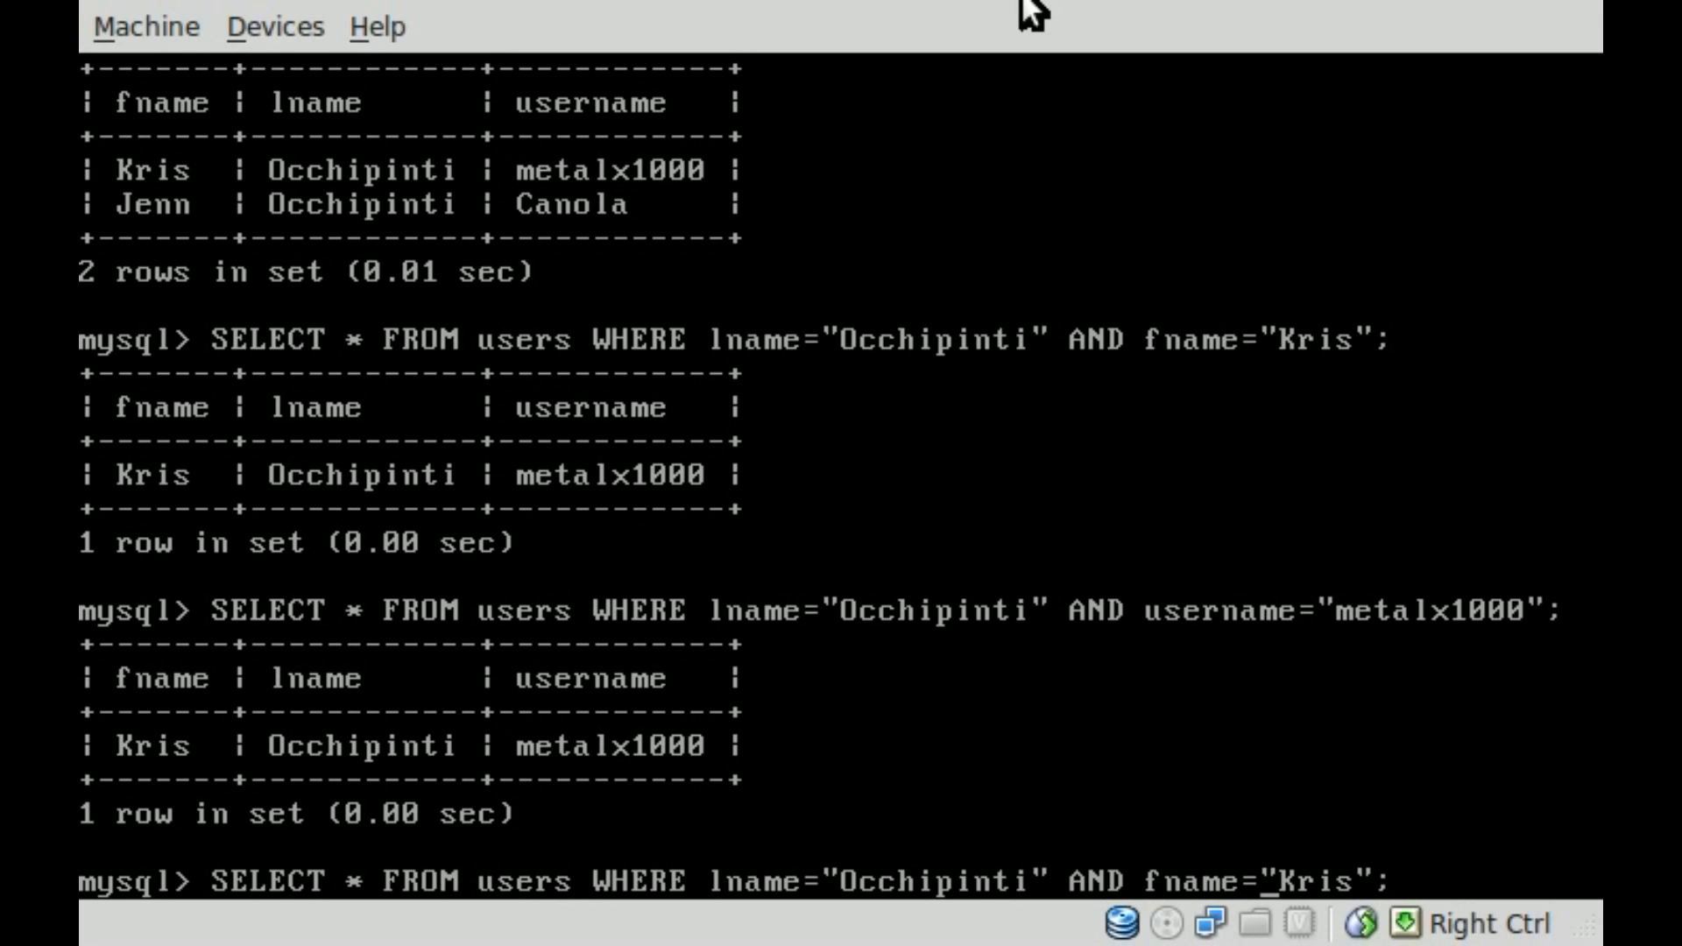
{"action": "type", "text": "!"}
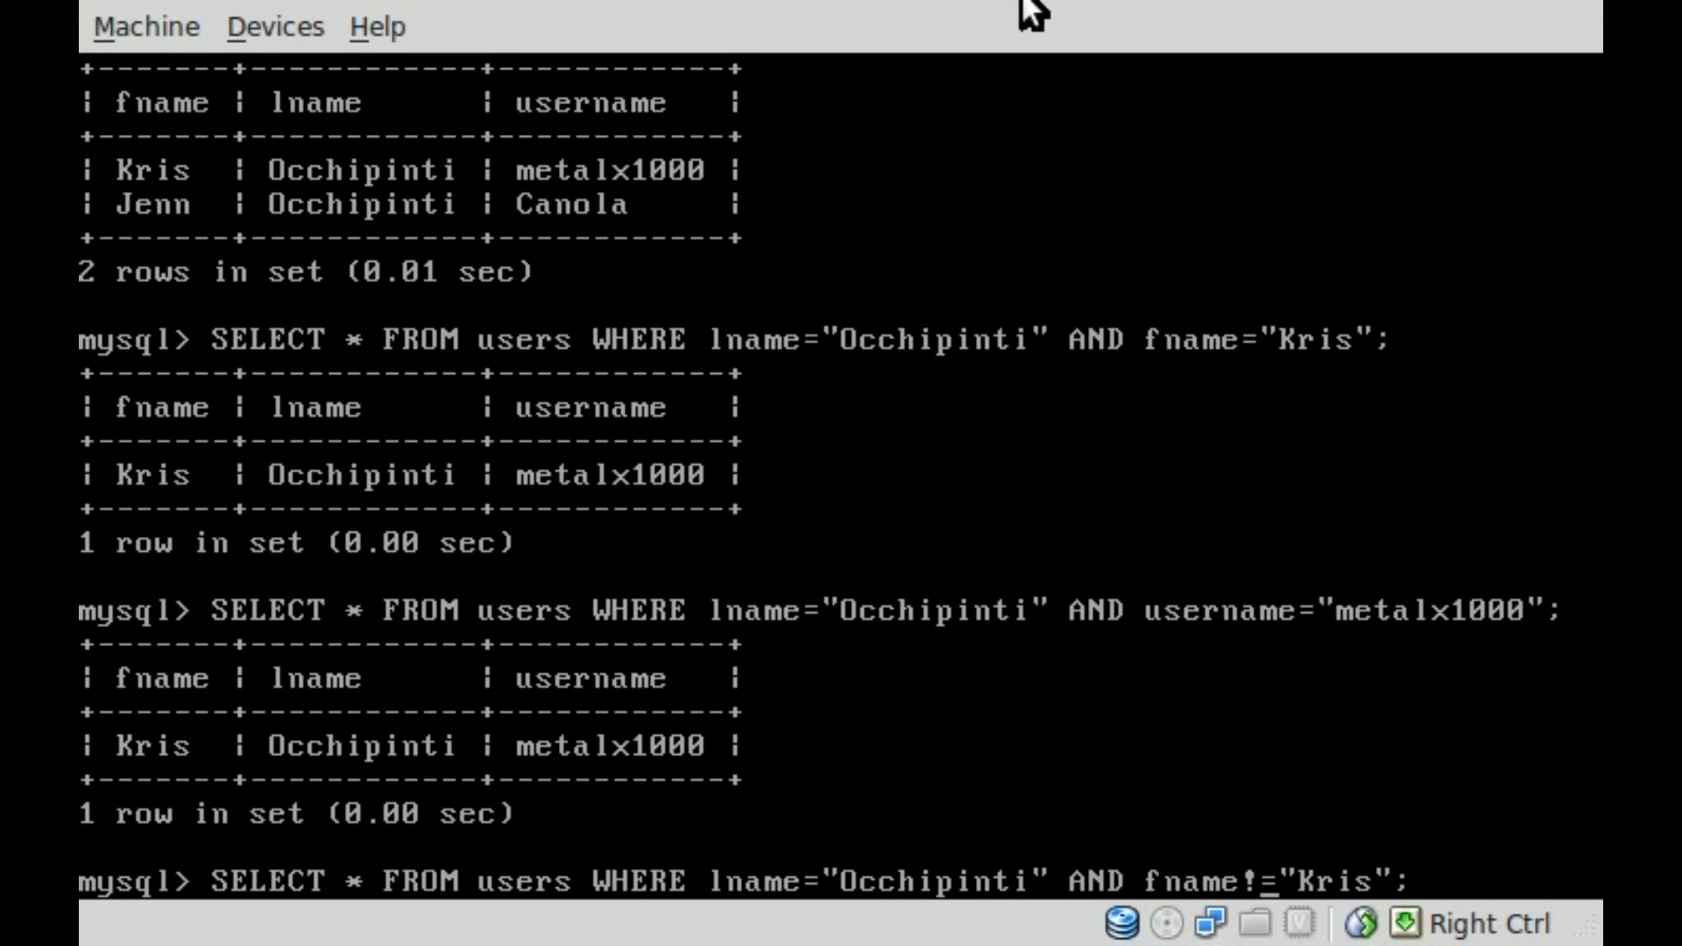
{"action": "key", "text": "Return"}
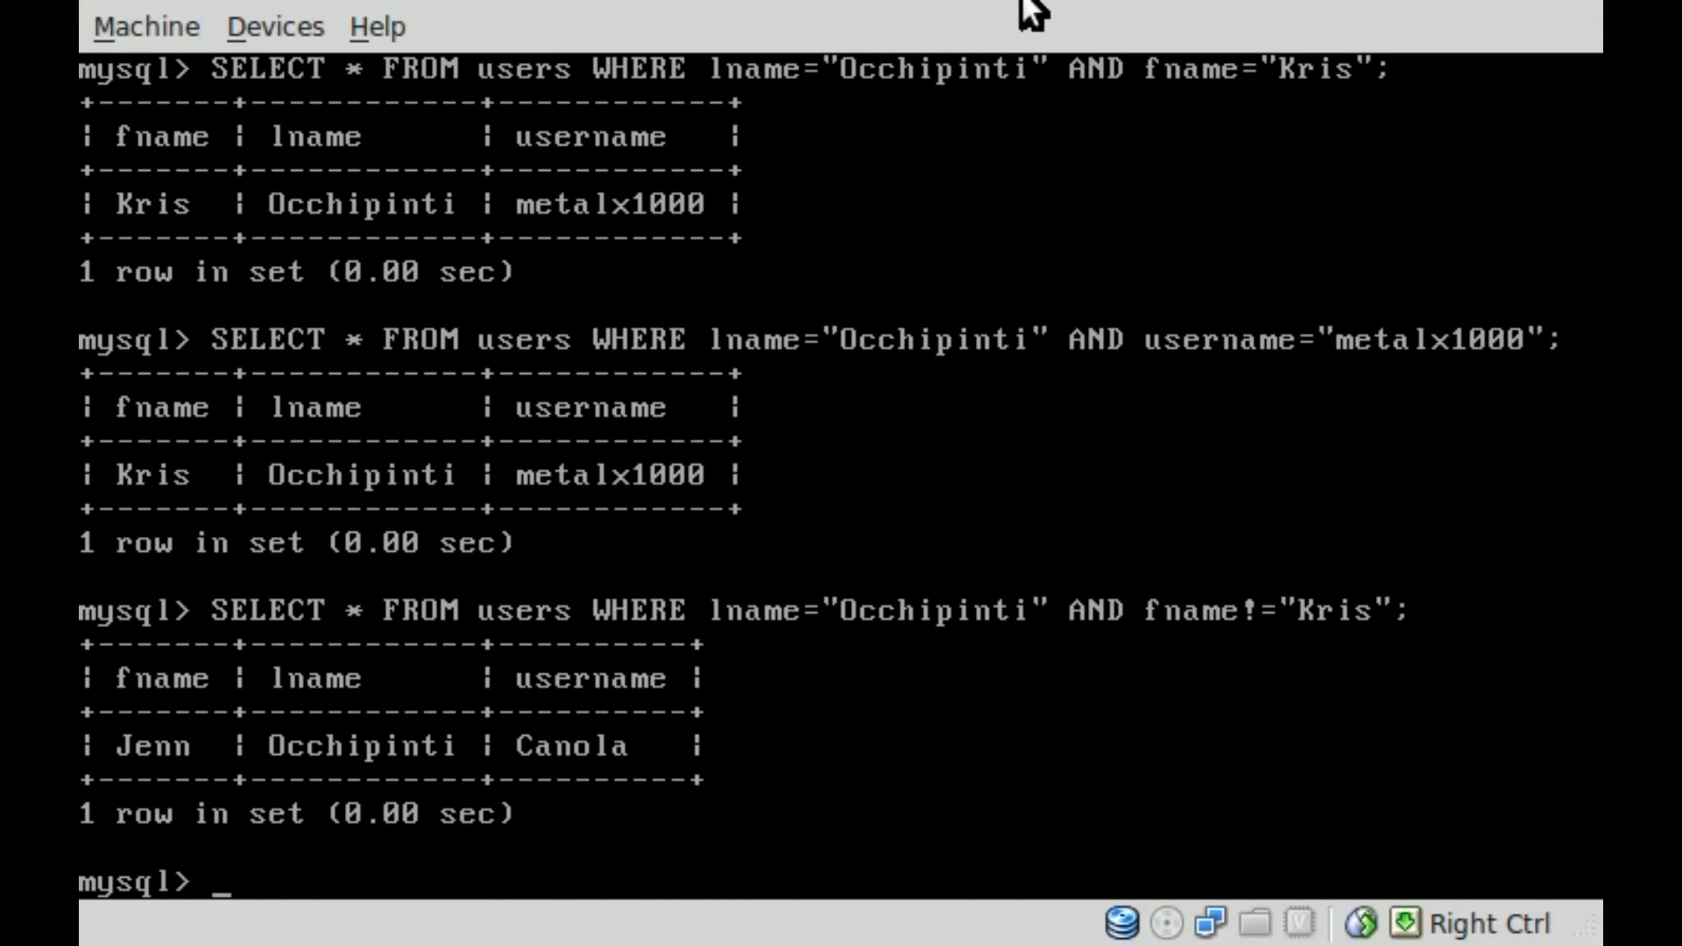